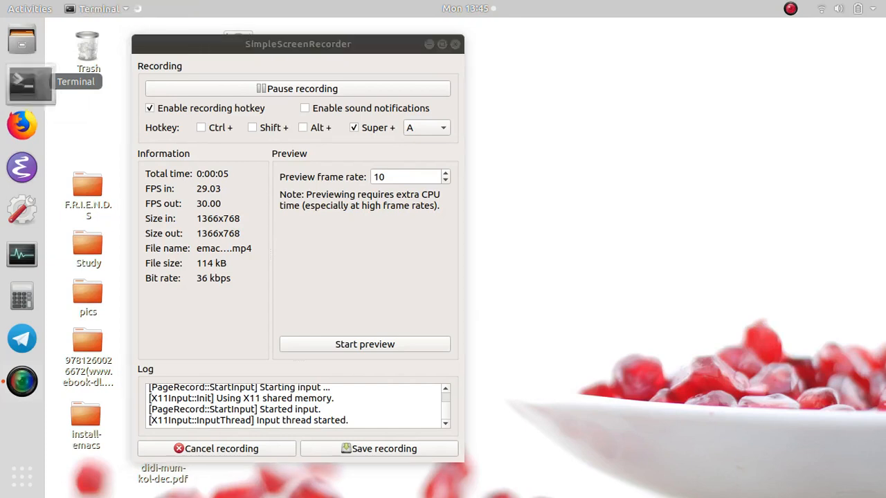
In Terminal, list the .emacs.d folder's contents, then delete the whole .emacs.d folder.
{"action": "left_click", "coordinate": [21, 82]}
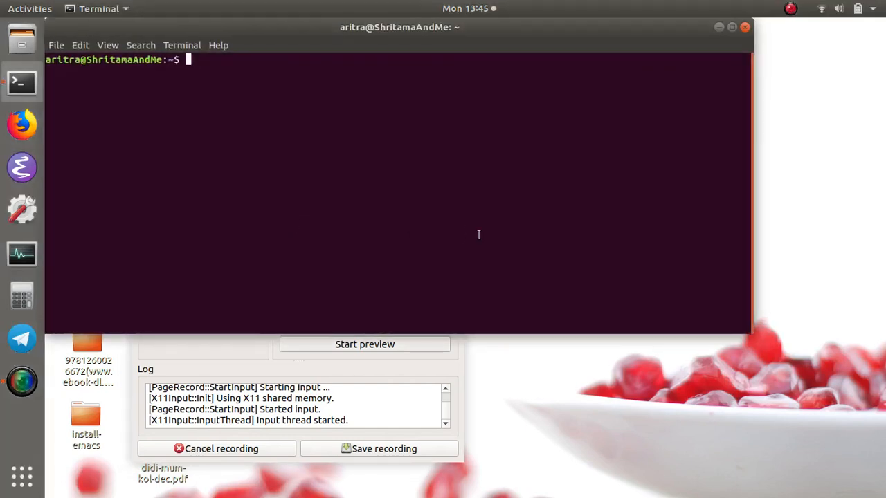
{"action": "type", "text": "ls"}
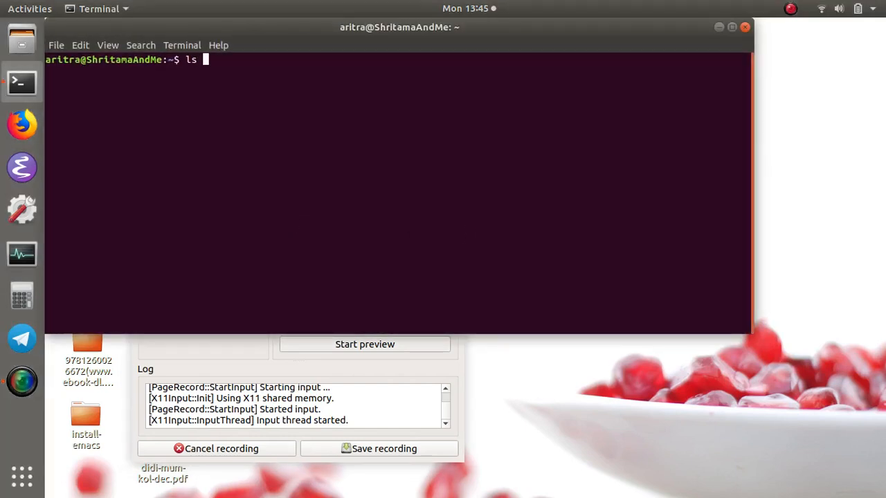
{"action": "type", "text": "."}
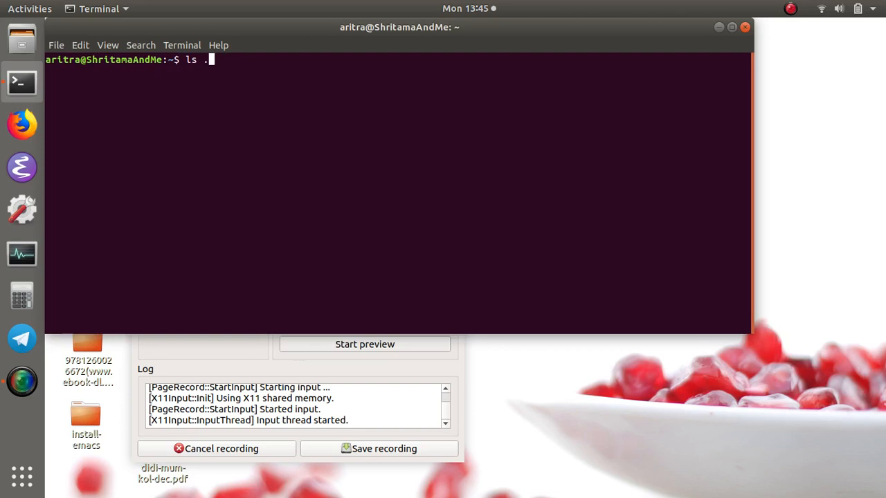
{"action": "type", "text": "emacs.d/"}
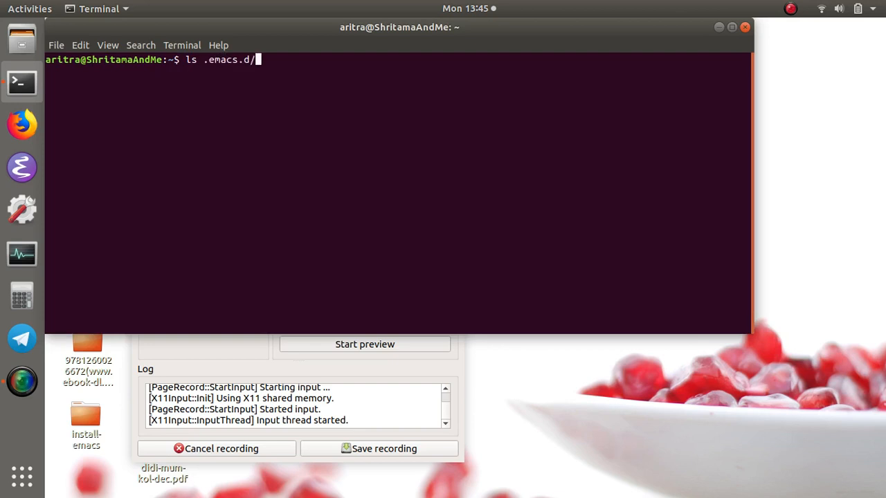
{"action": "key", "text": "Return"}
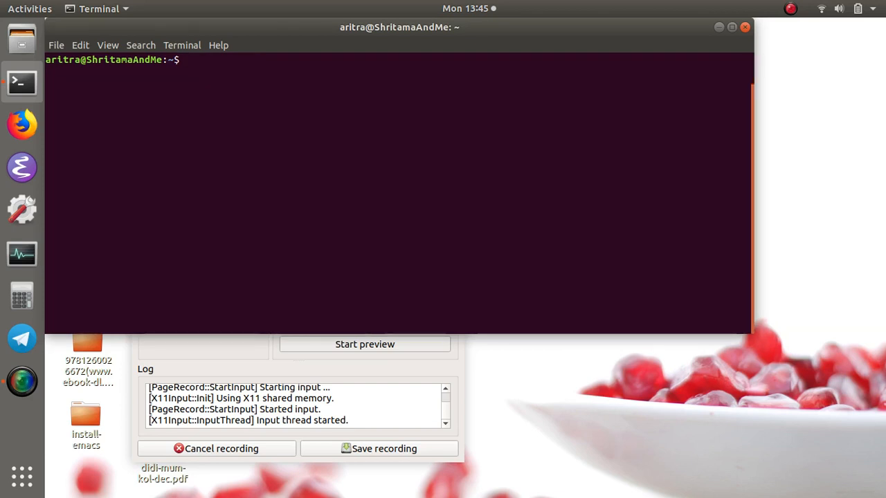
{"action": "type", "text": "rm -e"}
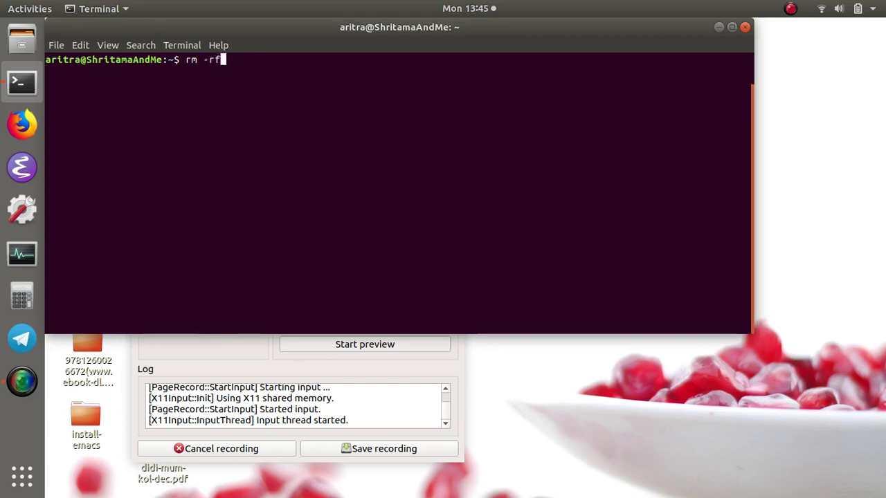
{"action": "type", "text": ".emacs.d/"}
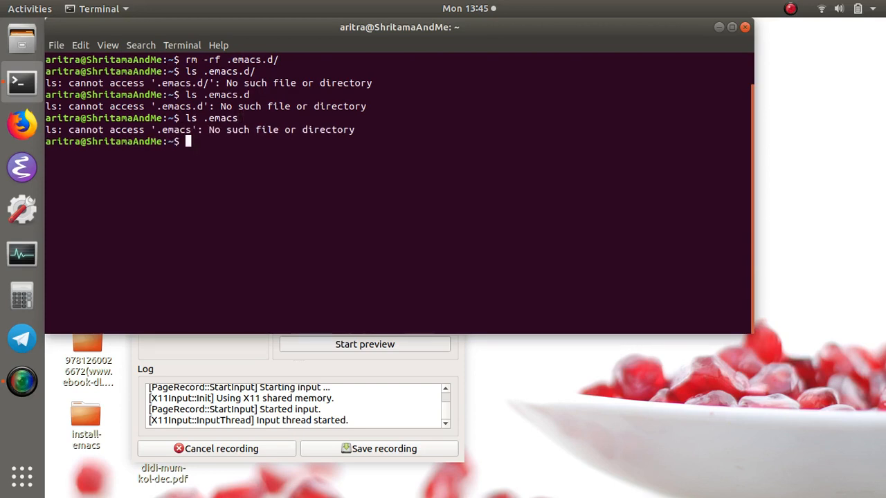
{"action": "mouse_move", "coordinate": [23, 155]}
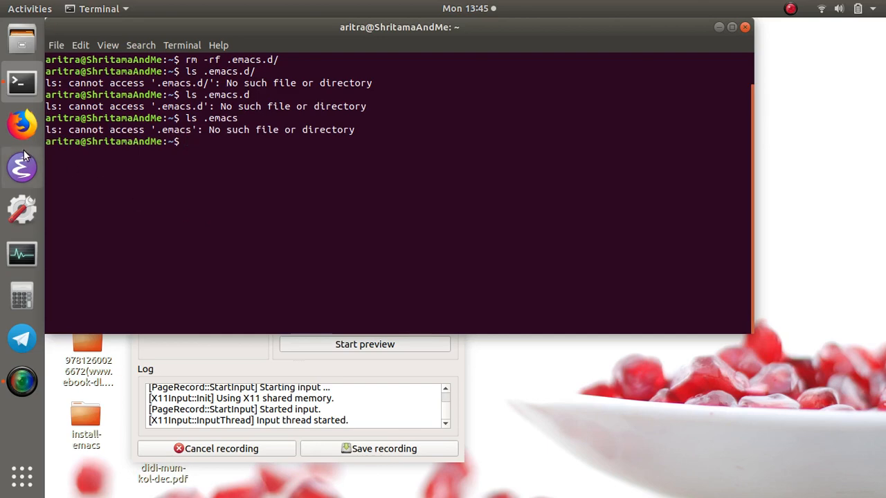
Launch GNU Emacs from the dock to view its unconfigured splash screen.
{"action": "left_click", "coordinate": [21, 153]}
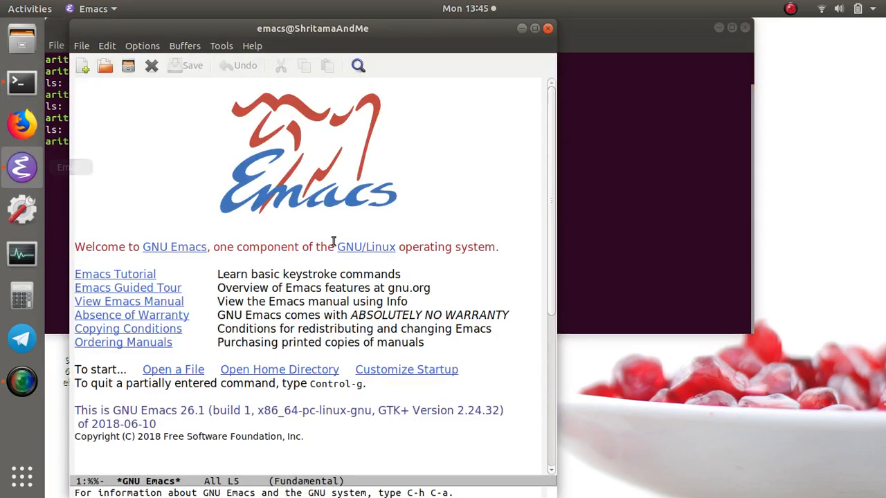
{"action": "mouse_move", "coordinate": [388, 120]}
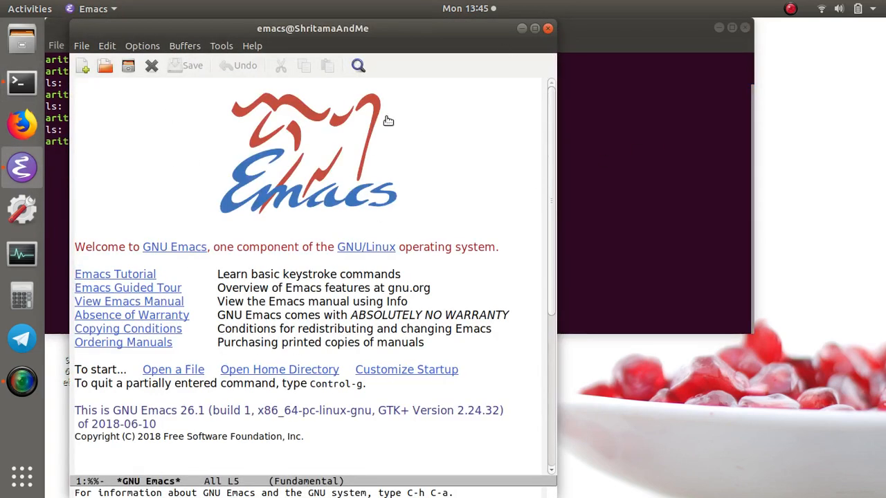
{"action": "mouse_move", "coordinate": [279, 370]}
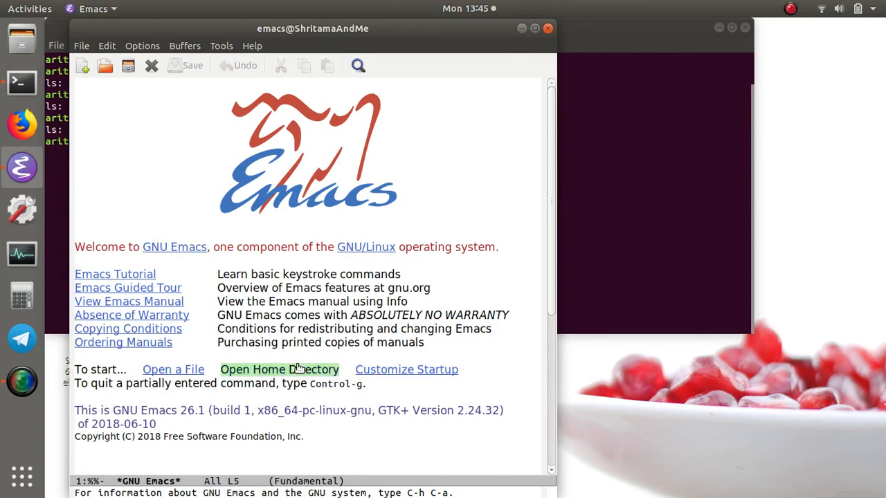
{"action": "mouse_move", "coordinate": [600, 234]}
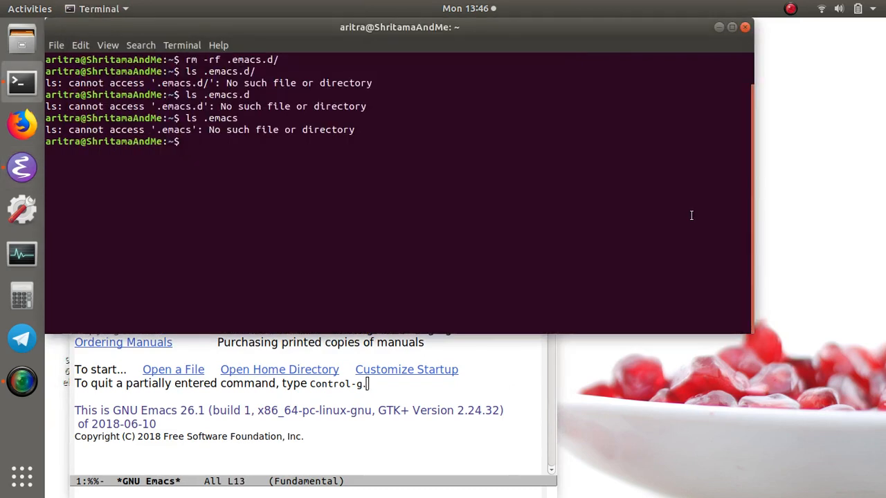
Create the .emacs.d folder with mkdir and list its contents.
{"action": "type", "text": "ls .emacs"}
{"action": "type", "text": "mkdir  .emacs.d/"}
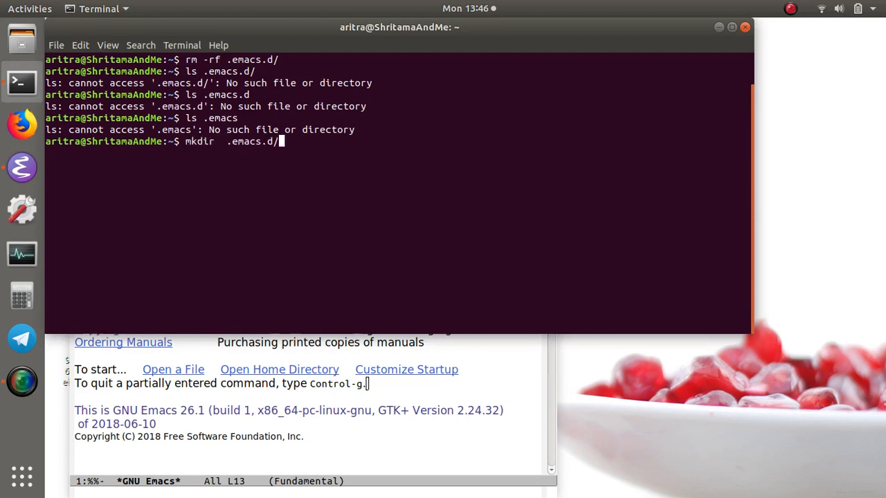
{"action": "key", "text": "Return"}
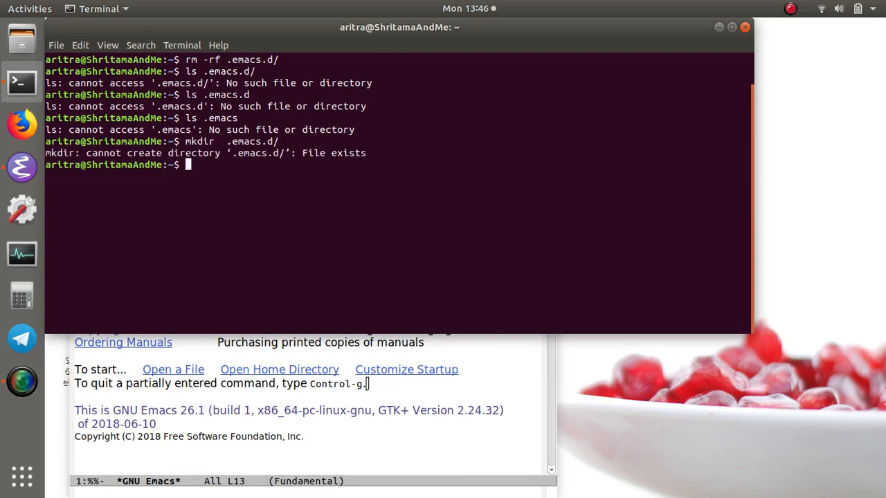
{"action": "type", "text": "mkdir  .emacs.d/"}
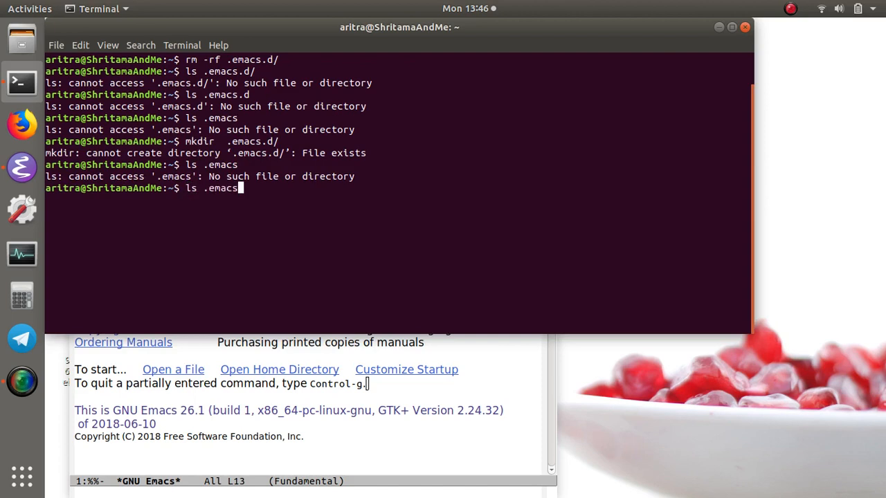
{"action": "key", "text": "Return"}
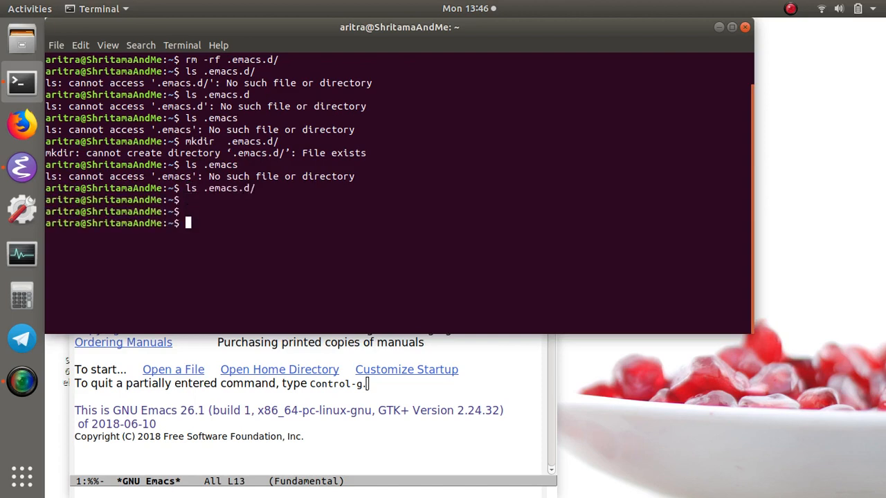
{"action": "type", "text": "ls .emacs.d/ -a"}
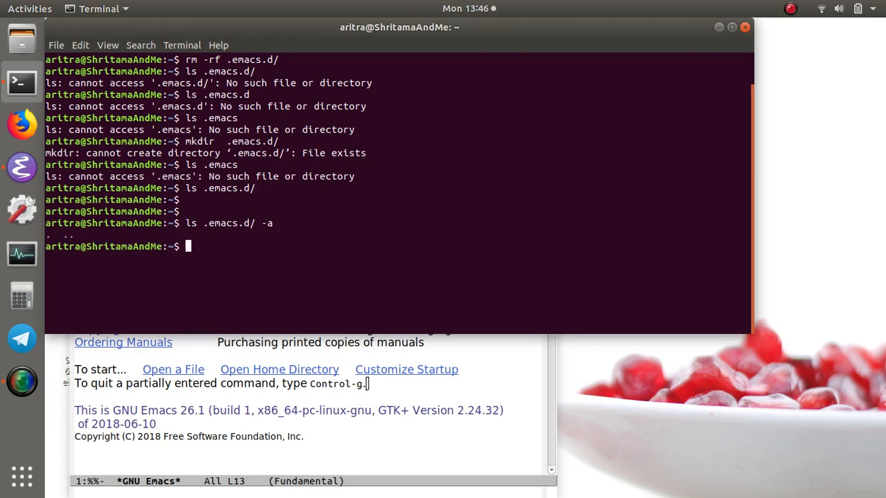
Create empty init.el and settings.org files inside .emacs.d with touch.
{"action": "type", "text": "touch"}
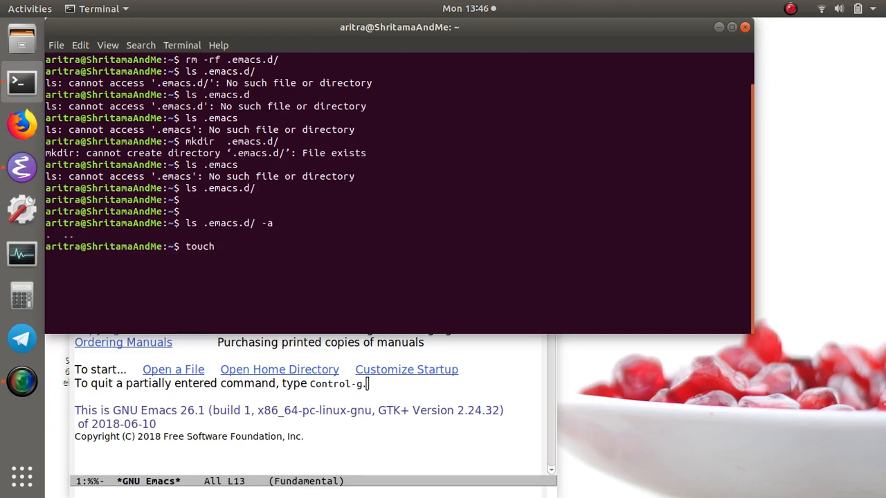
{"action": "type", "text": ".emacs.d/i"}
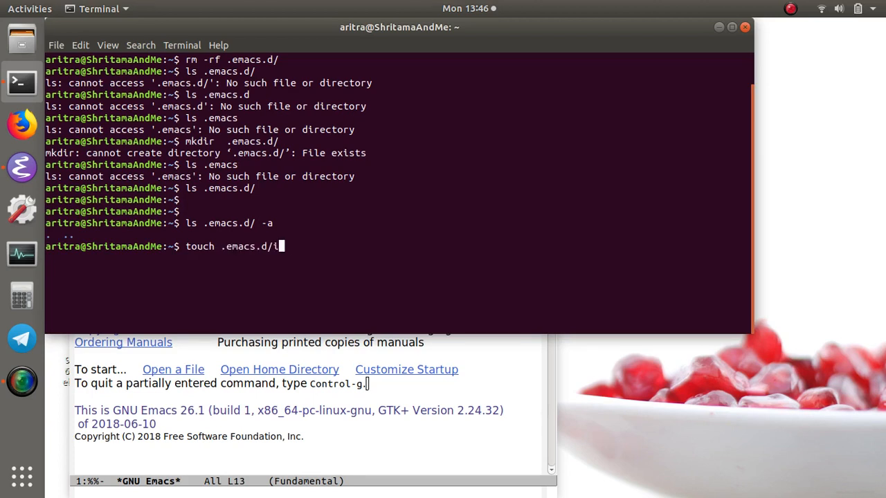
{"action": "type", "text": "nit.el"}
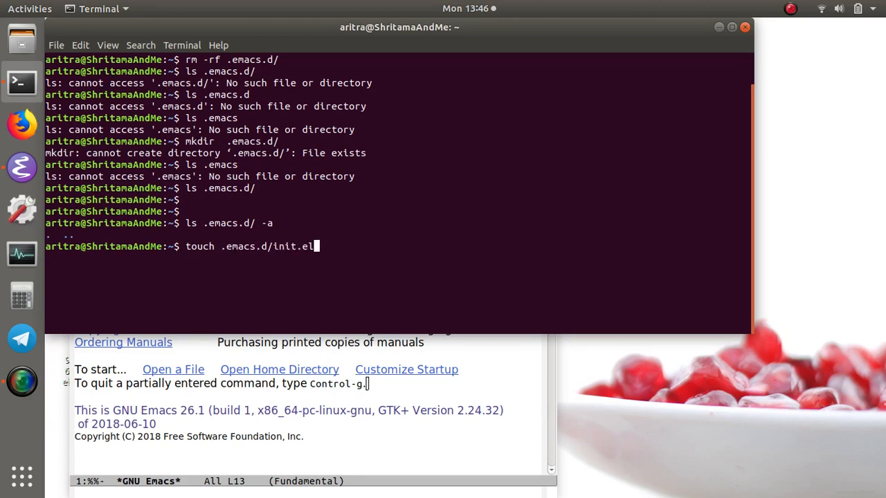
{"action": "key", "text": "Return"}
{"action": "type", "text": "touch .emacs.d/setti"}
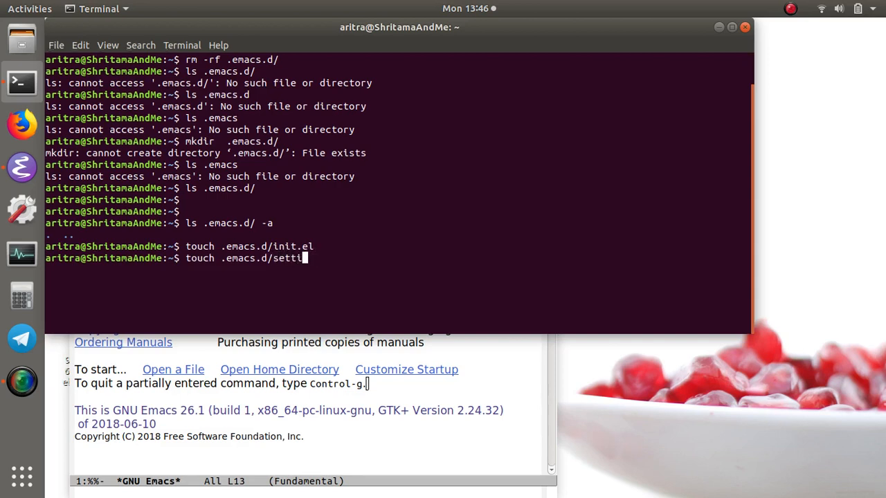
{"action": "type", "text": "ngs.org"}
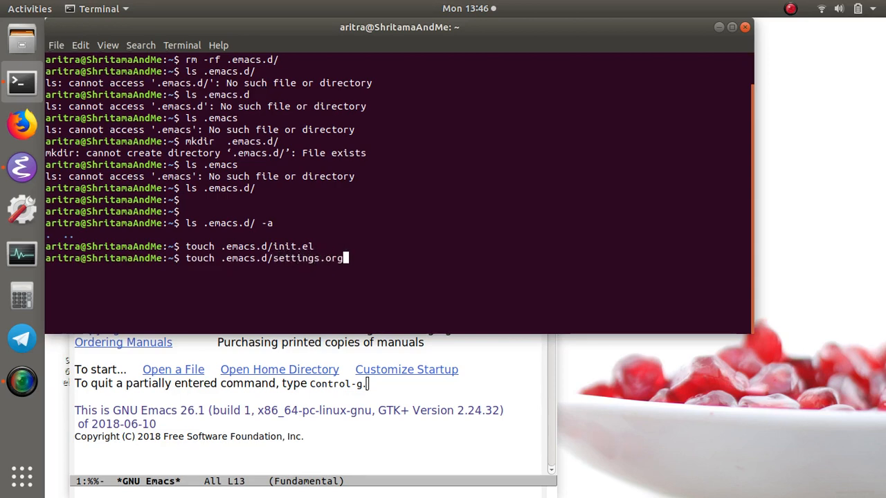
{"action": "key", "text": "Return"}
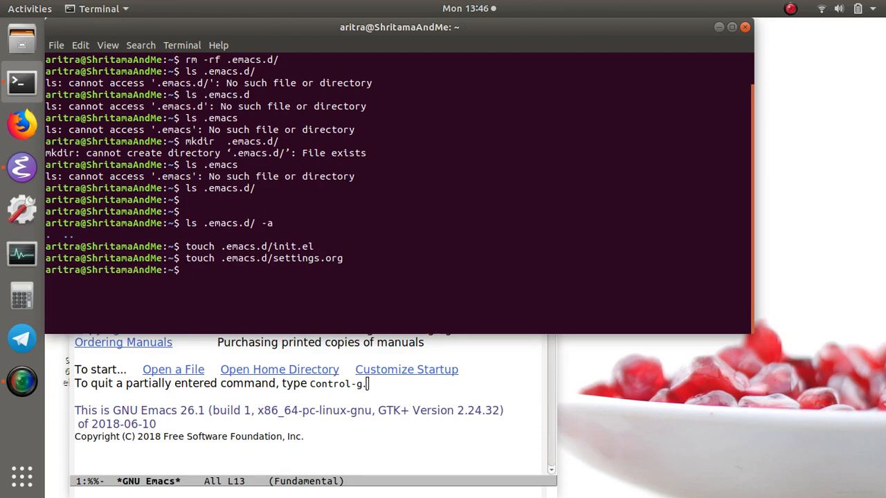
{"action": "mouse_move", "coordinate": [513, 389]}
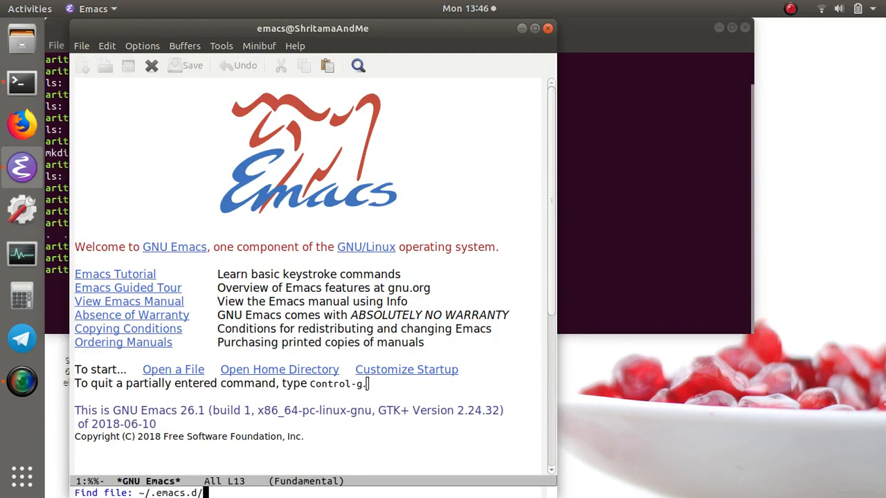
Open init.el and settings.org from ~/.emacs.d in stacked Emacs windows.
{"action": "key", "text": "Return"}
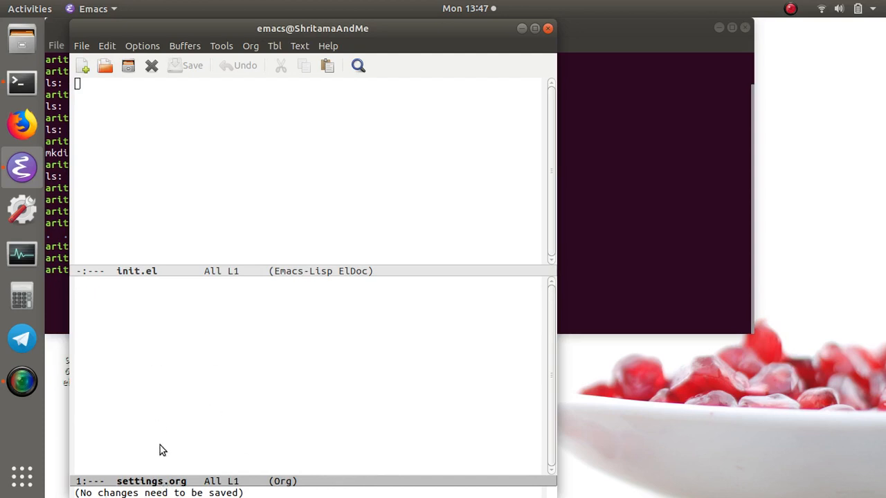
{"action": "mouse_move", "coordinate": [136, 271]}
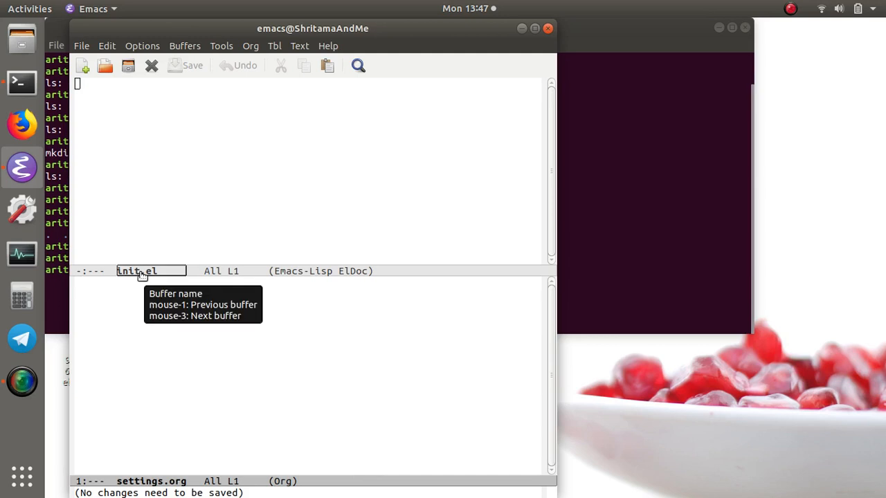
{"action": "mouse_move", "coordinate": [265, 403]}
{"action": "type", "text": "()"}
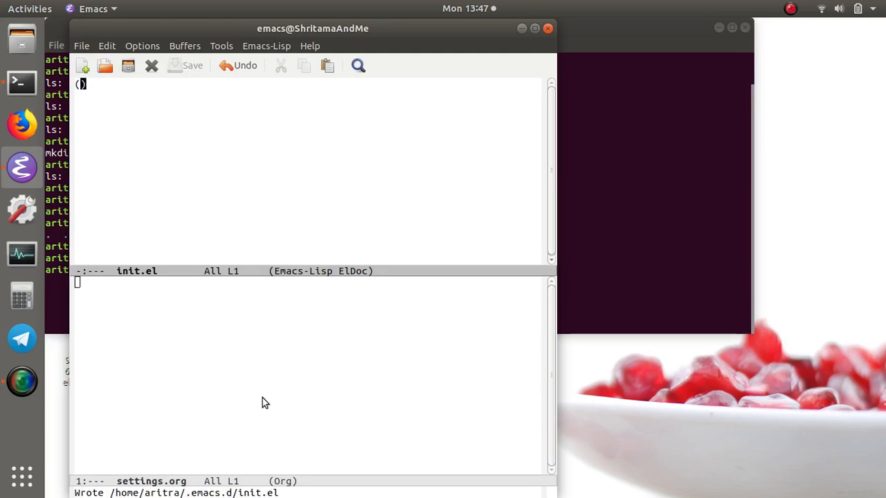
{"action": "mouse_move", "coordinate": [194, 373]}
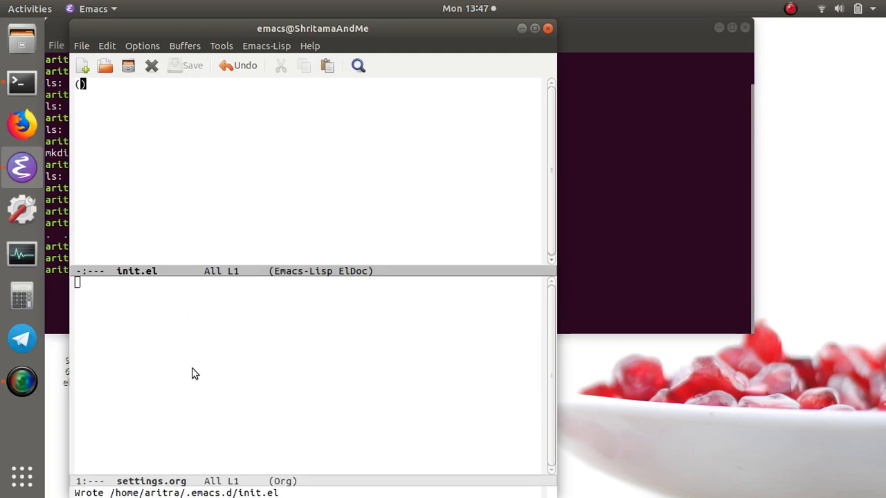
{"action": "mouse_move", "coordinate": [186, 343]}
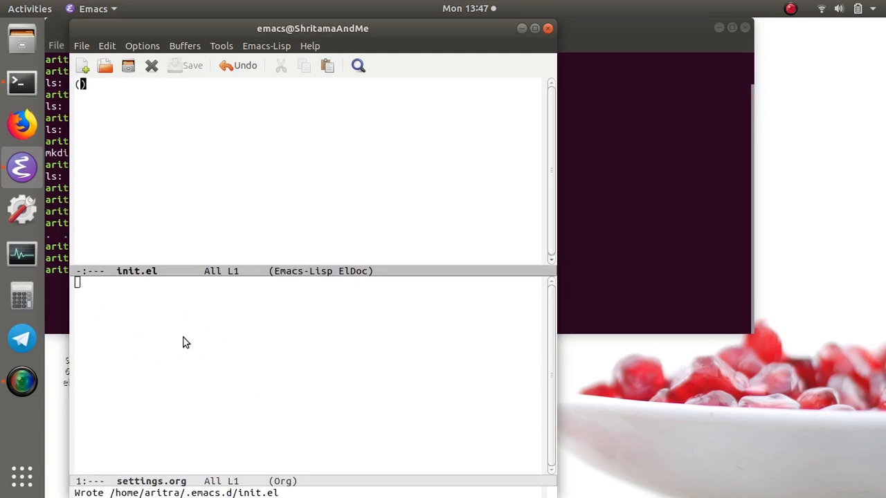
{"action": "mouse_move", "coordinate": [284, 181]}
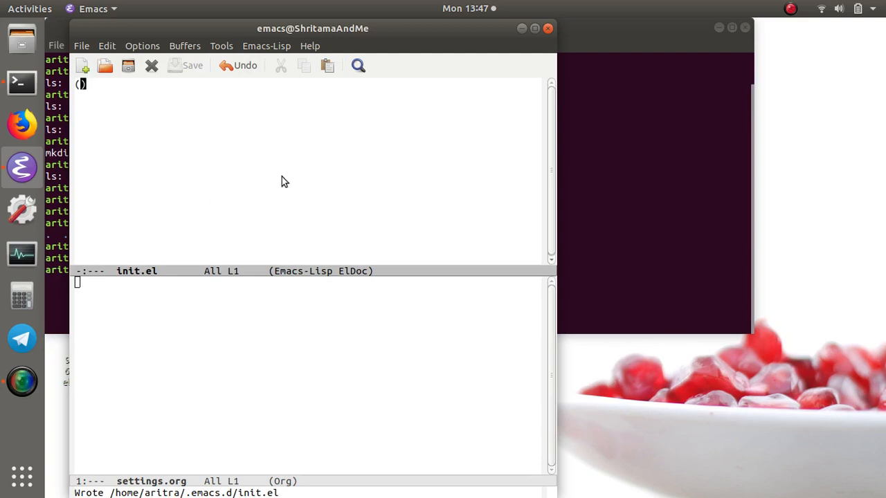
Type (require 'org) at the top of init.el.
{"action": "type", "text": "re"}
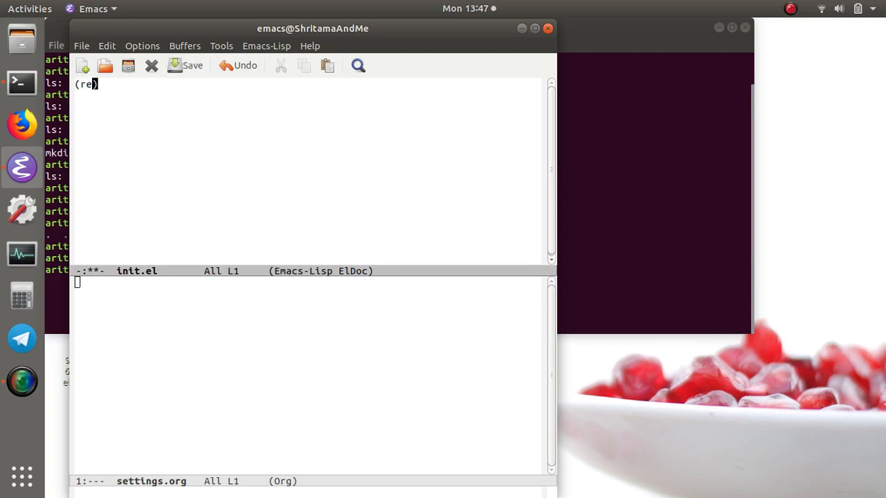
{"action": "type", "text": "quire"}
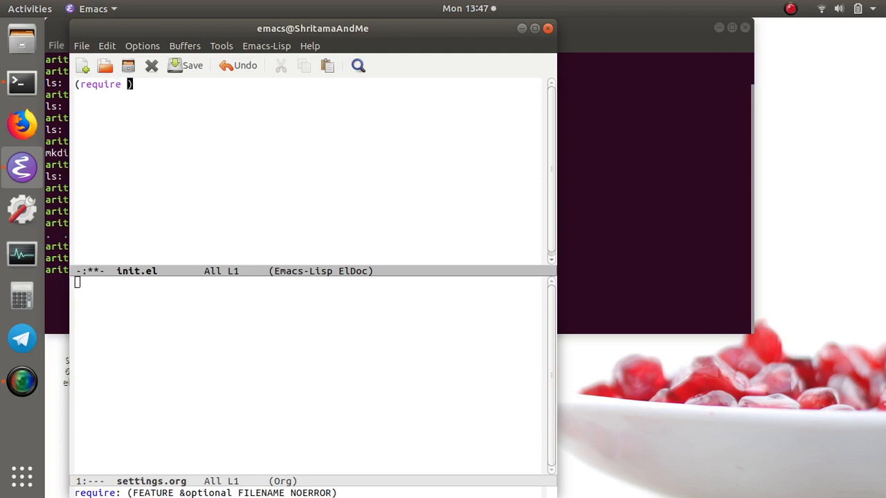
{"action": "type", "text": "'org"}
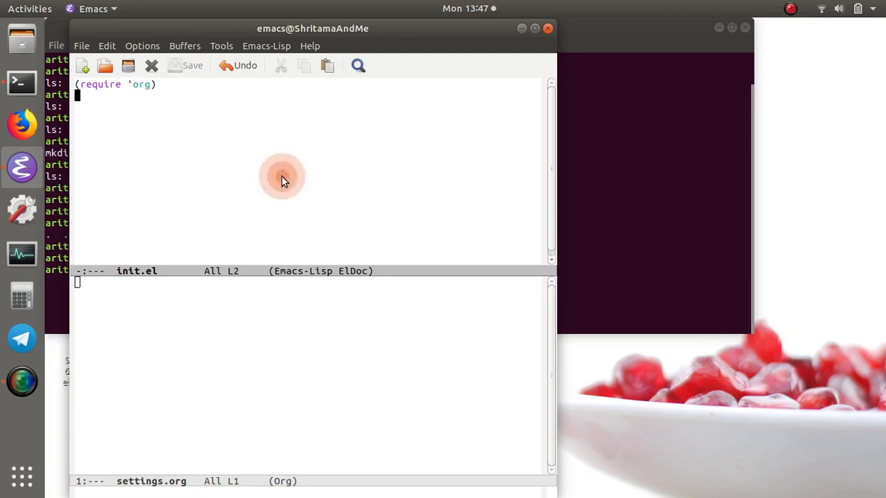
Add (org-babel-load-file (expand-file-name "~/.emacs.d/settings.org")) to init.el.
{"action": "type", "text": "(or)"}
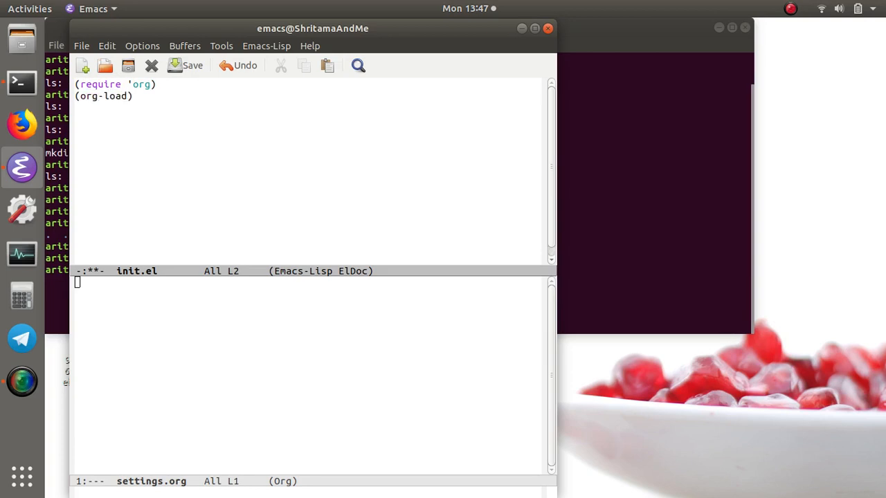
{"action": "key", "text": "BackSpace"}
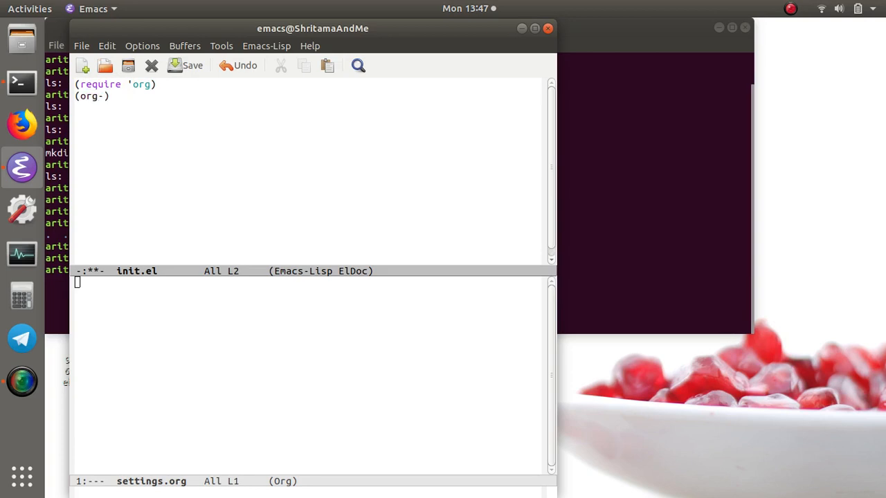
{"action": "type", "text": "babel"}
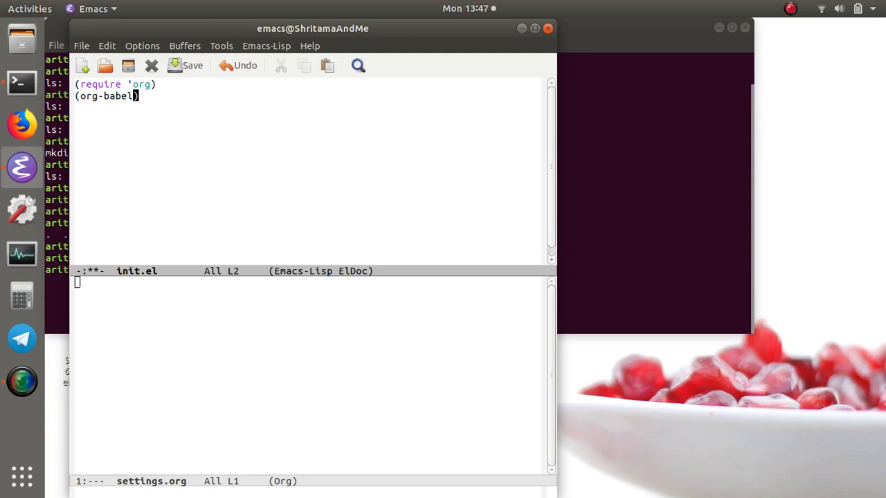
{"action": "type", "text": "-load"}
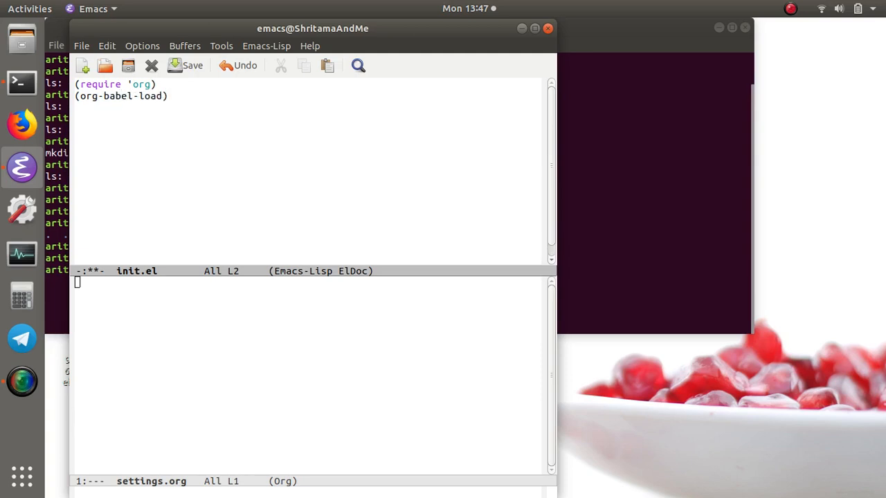
{"action": "type", "text": "-file"}
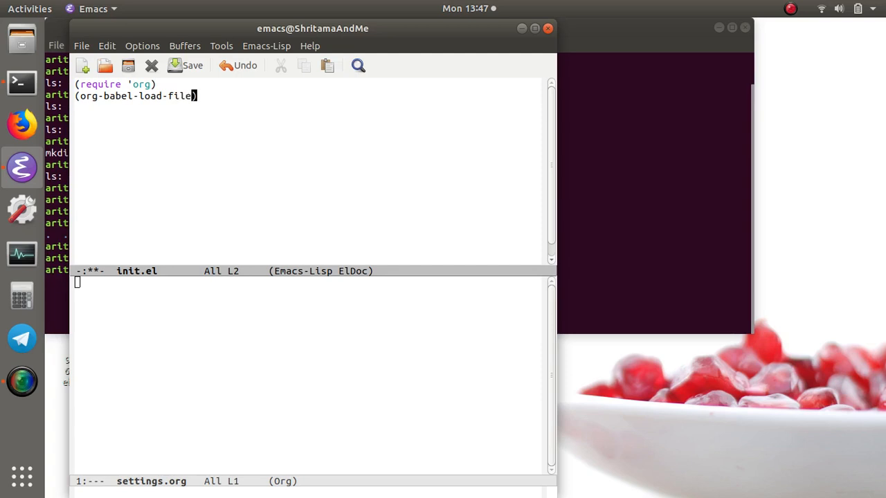
{"action": "type", "text": "(\""}
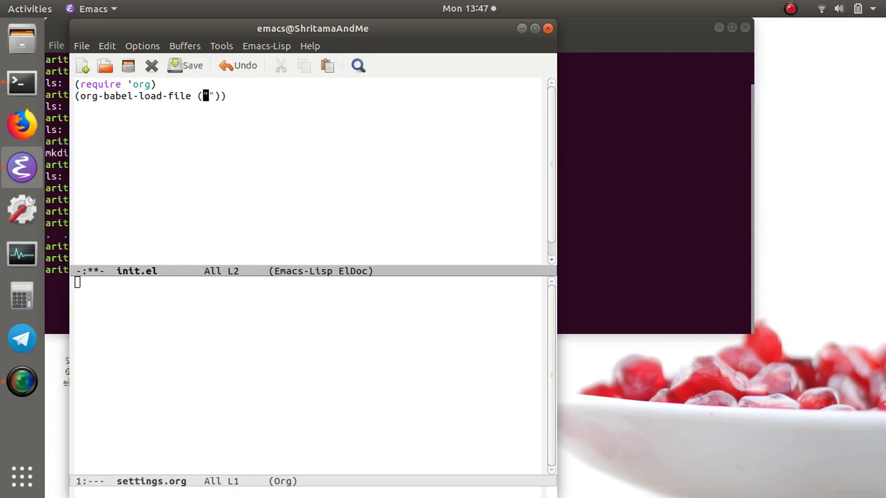
{"action": "type", "text": "expand-file-name"}
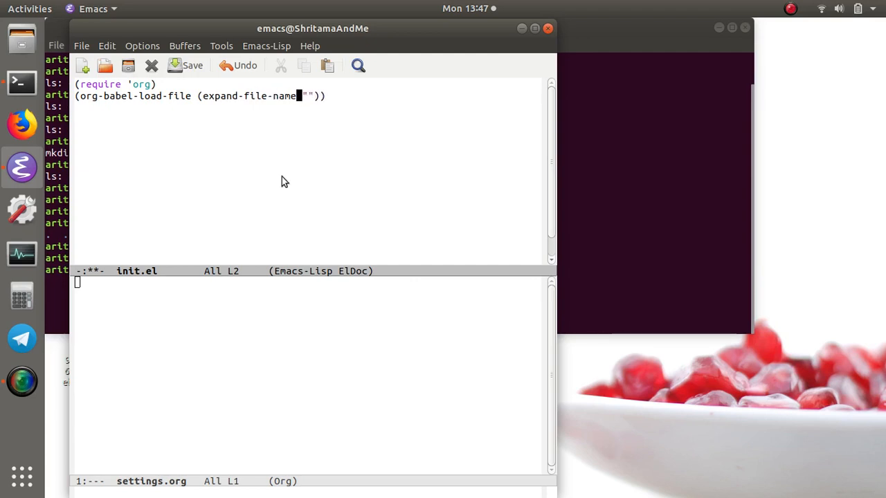
{"action": "type", "text": "~/"}
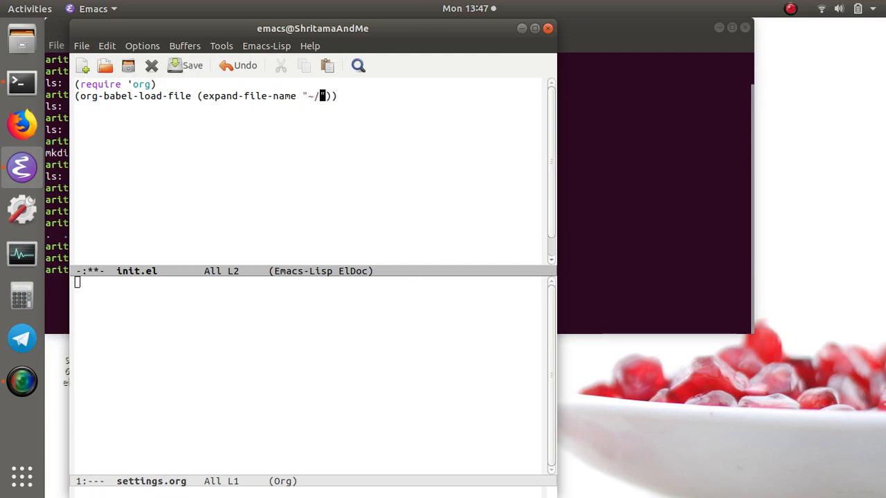
{"action": "type", "text": "."}
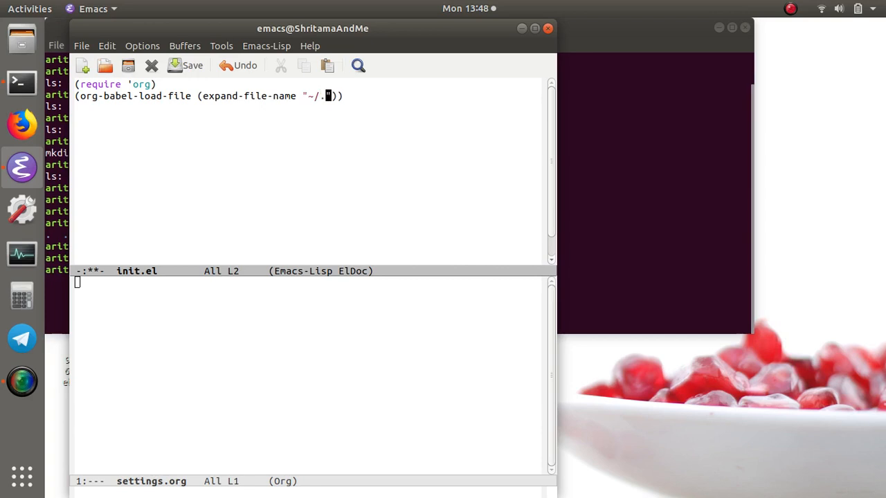
{"action": "type", "text": "emacs.d"}
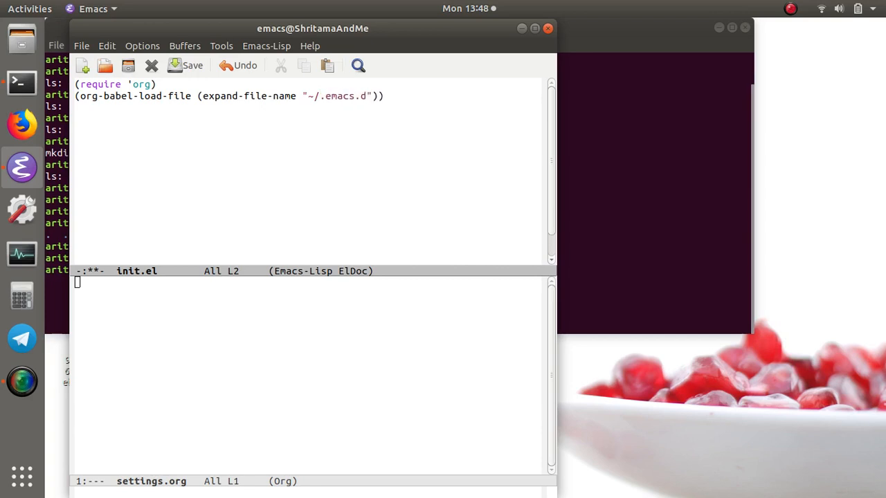
{"action": "type", "text": "/settings.org"}
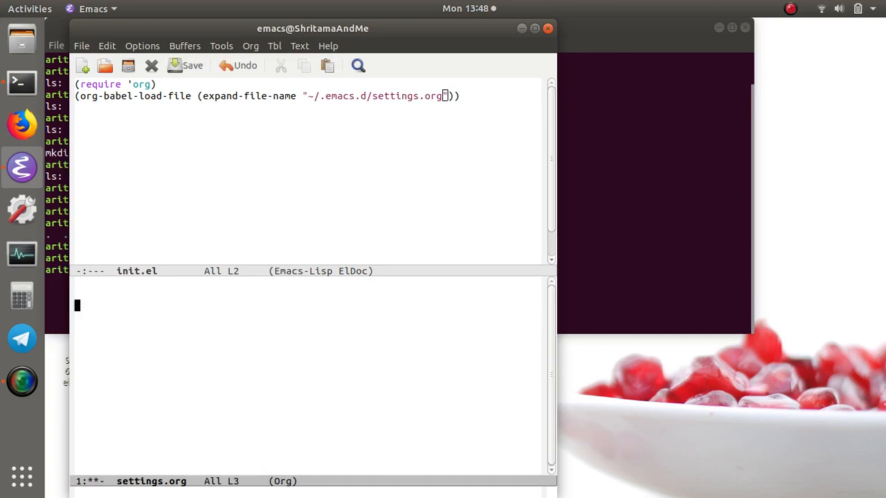
Type the '* varibales for modes' heading in settings.org.
{"action": "type", "text": "* var"}
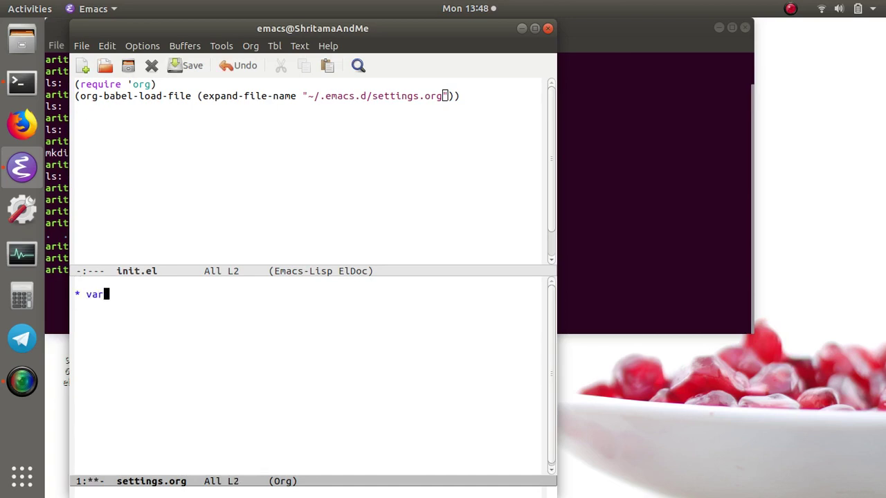
{"action": "type", "text": "ibales for"}
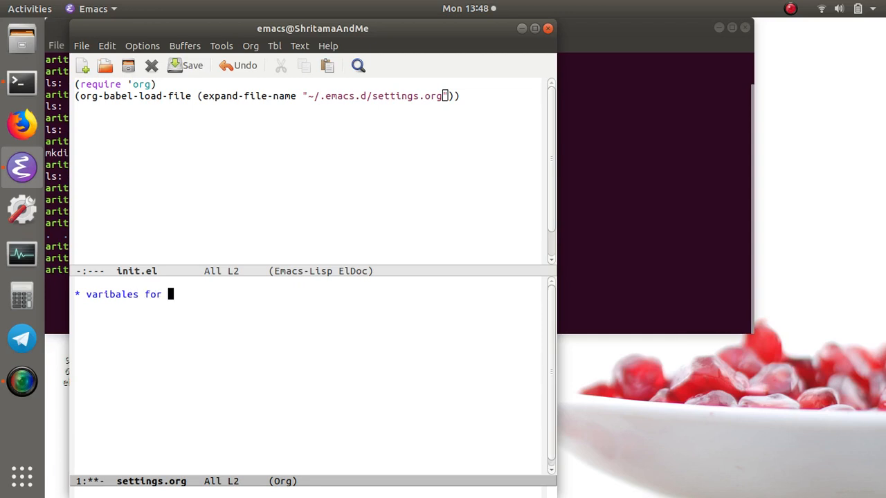
{"action": "type", "text": "modes"}
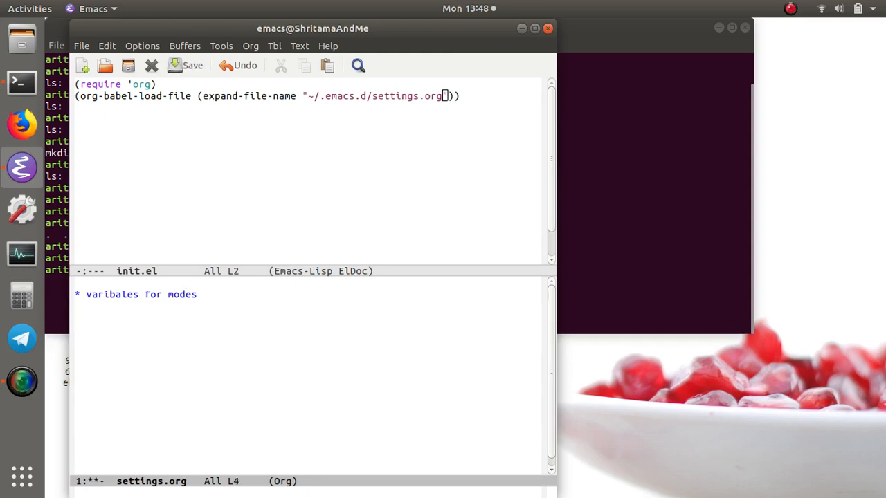
Add #+BEGIN_SRC emacs-lisp and #+END_SRC lines below the heading.
{"action": "type", "text": "#+"}
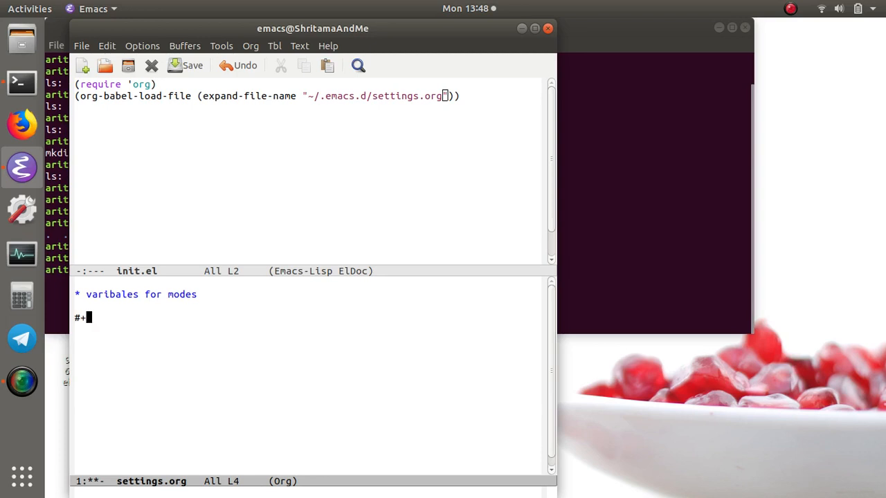
{"action": "type", "text": "BEN"}
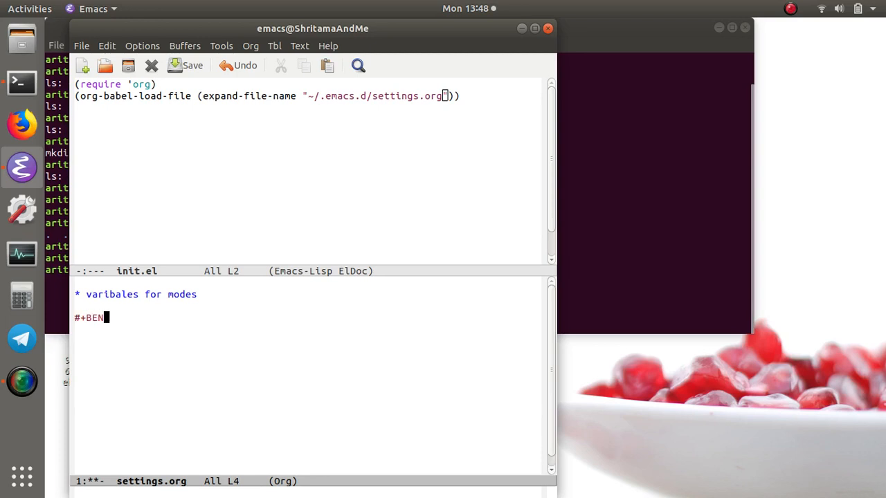
{"action": "type", "text": "GIN"}
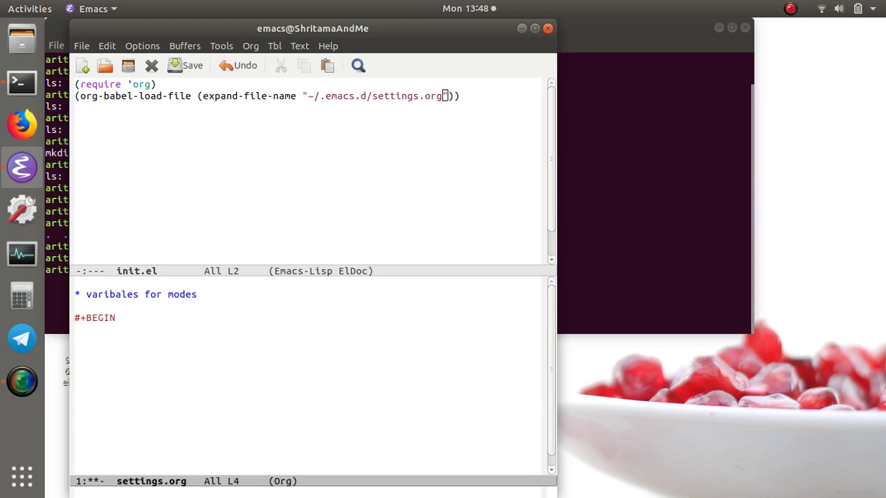
{"action": "type", "text": "SRC"}
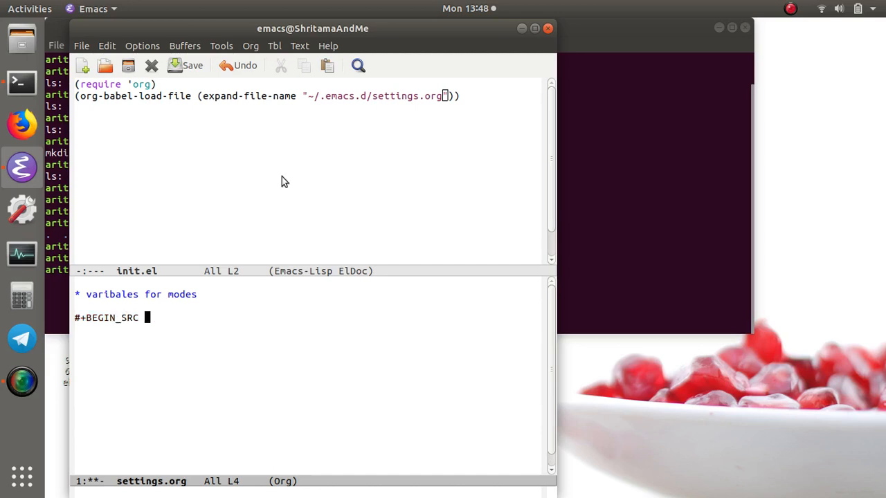
{"action": "type", "text": "emacs"}
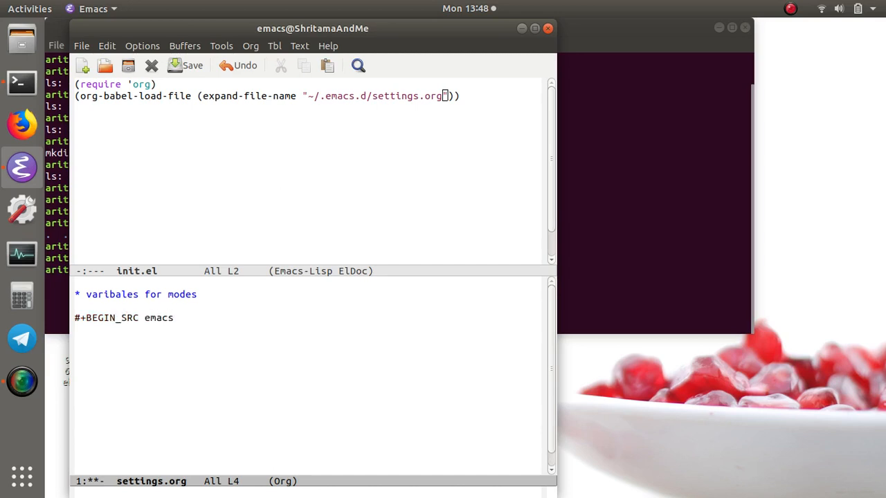
{"action": "type", "text": "-li"}
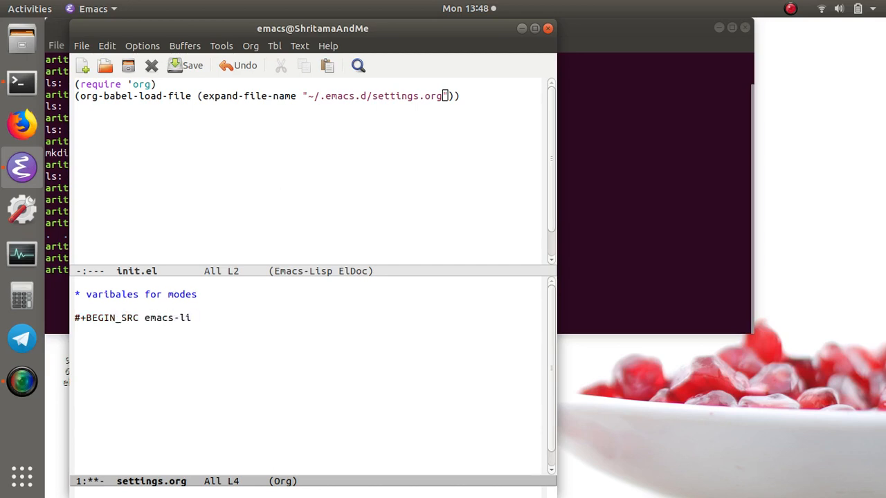
{"action": "type", "text": "sp"}
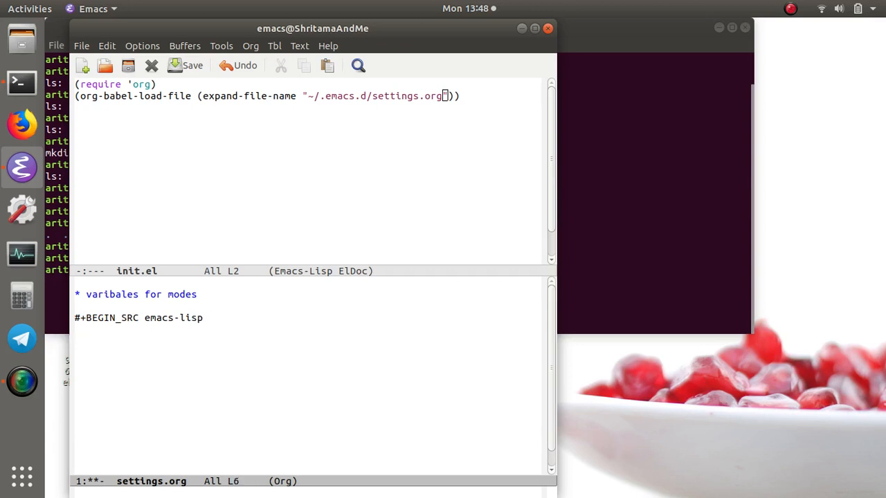
{"action": "type", "text": "#"}
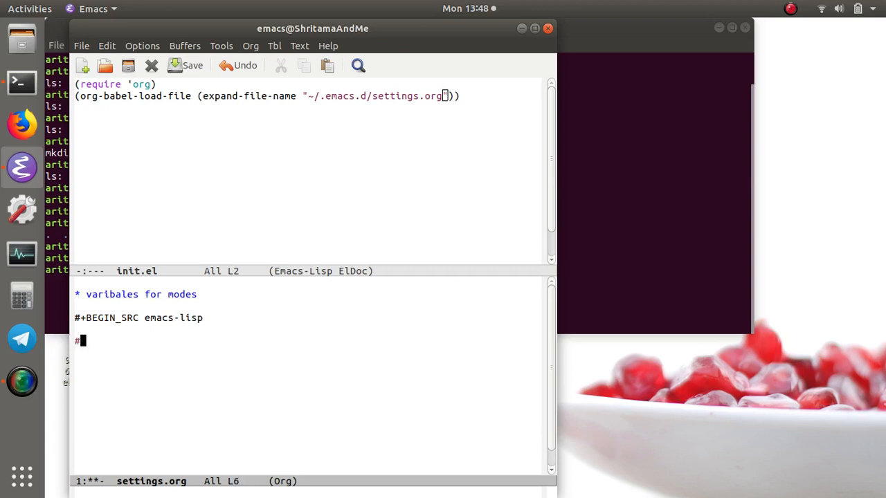
{"action": "type", "text": "+END_SRC"}
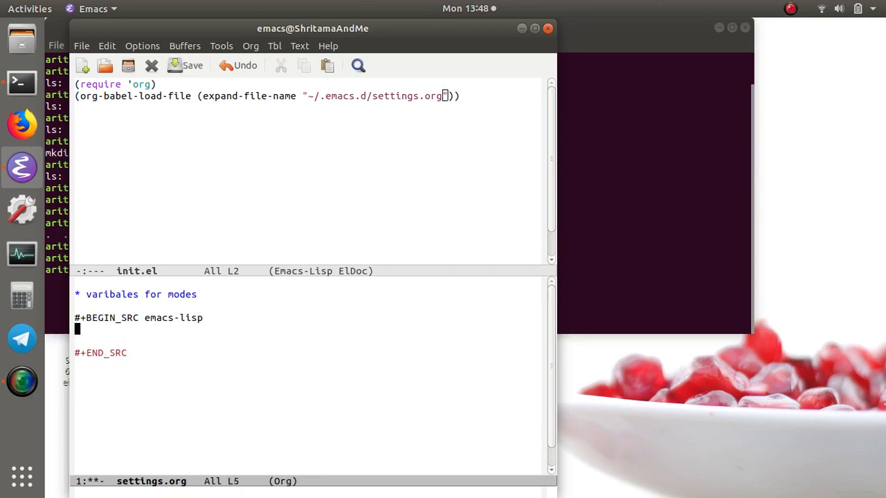
{"action": "type", "text": "()"}
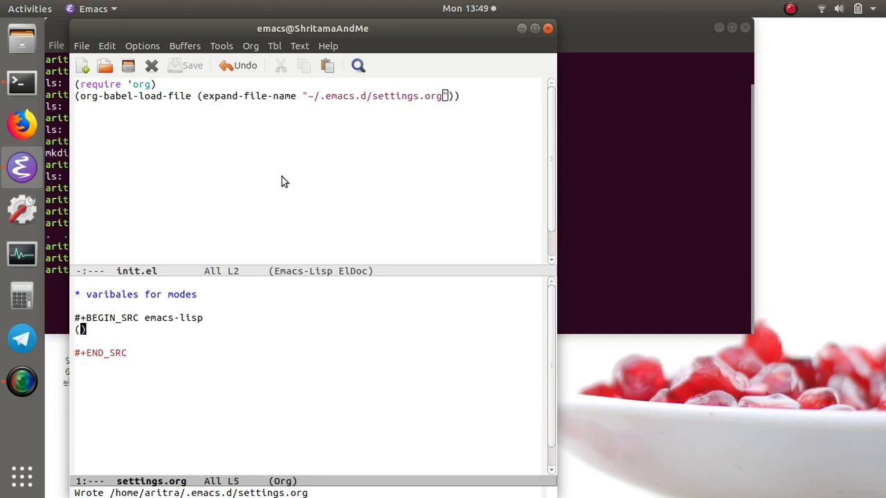
{"action": "mouse_move", "coordinate": [151, 65]}
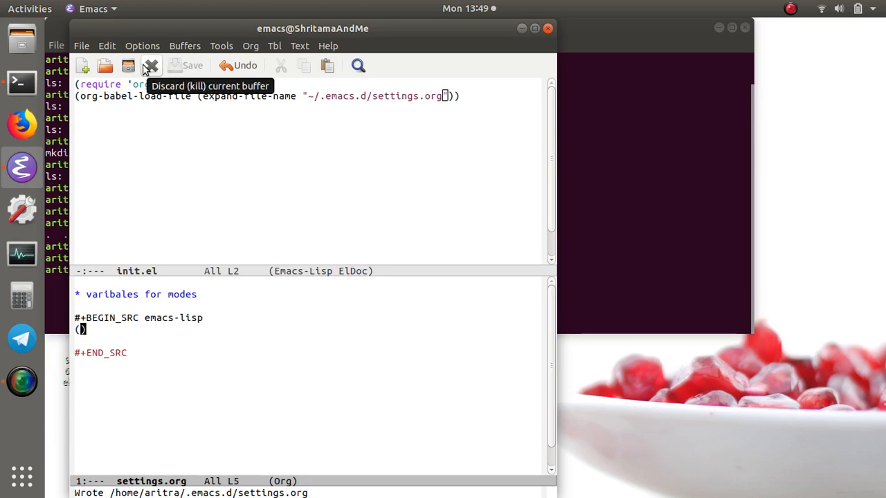
{"action": "mouse_move", "coordinate": [323, 52]}
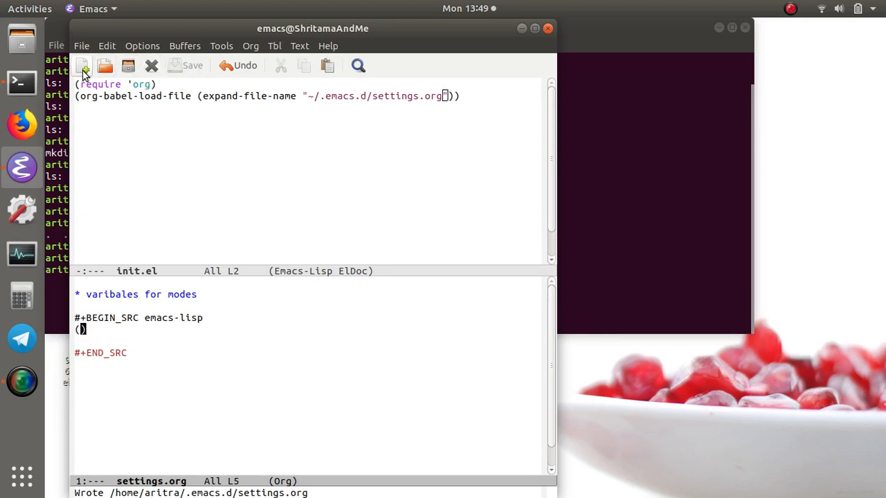
{"action": "mouse_move", "coordinate": [554, 155]}
{"action": "type", "text": "menu-b"}
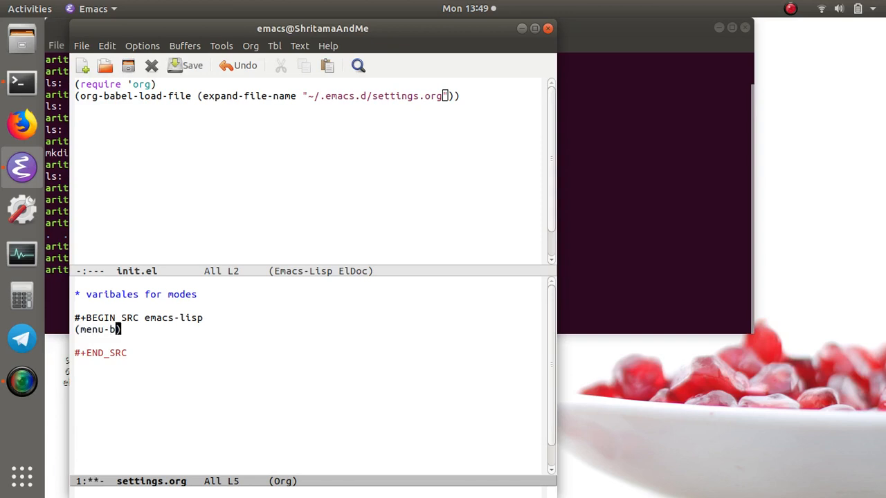
Write (menu-bar-mode -1), (tool-bar-mode -1) and (scroll-bar-mode -1) in the source block.
{"action": "type", "text": "ar-mode -1"}
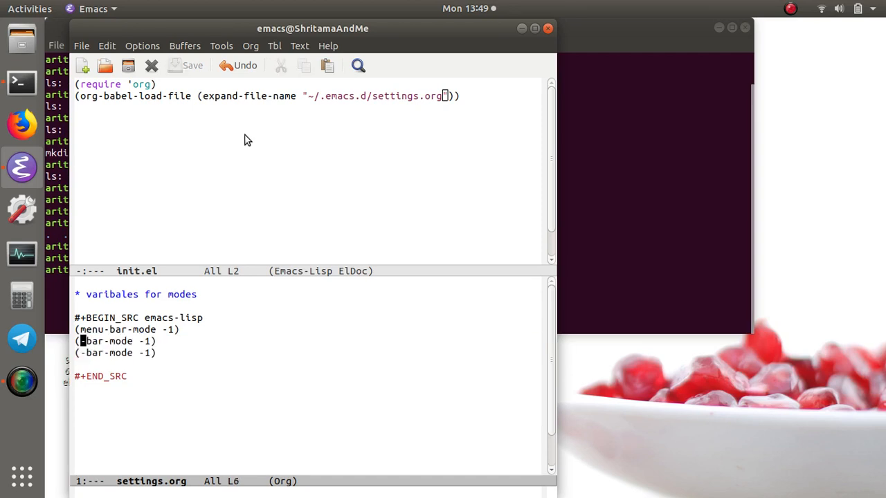
{"action": "type", "text": "tool"}
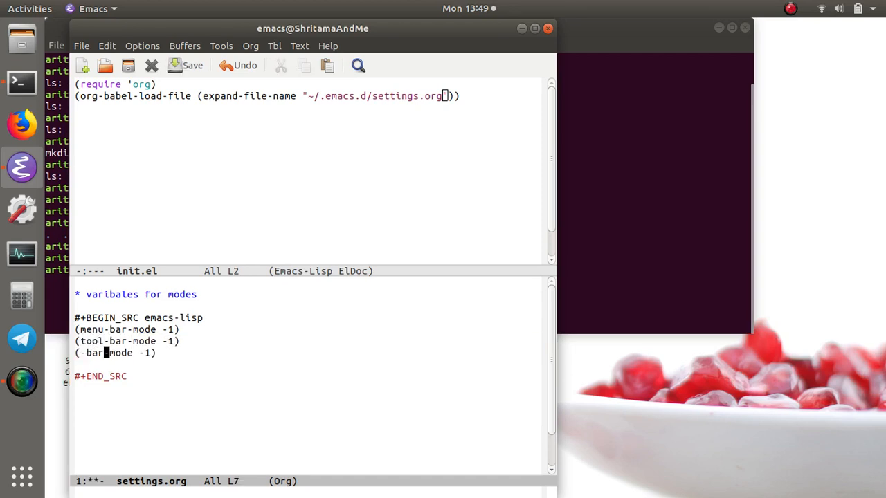
{"action": "type", "text": "scroll"}
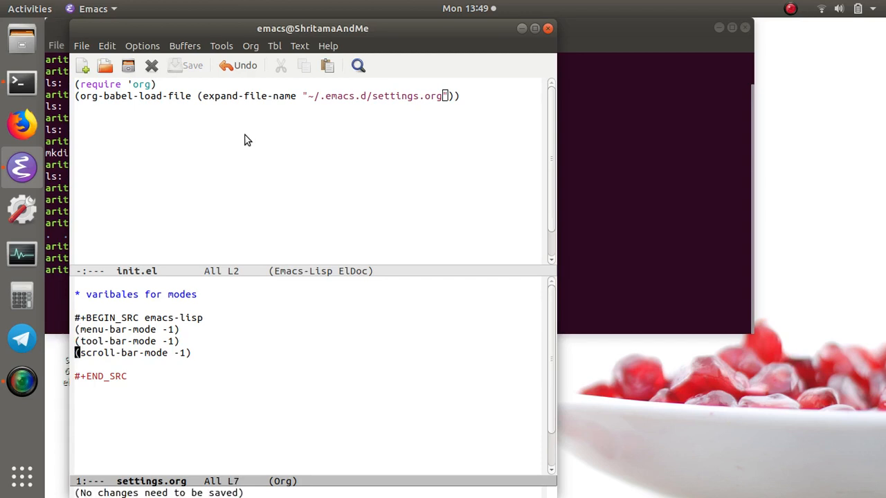
Run eval-buffer via M-x to apply the bar settings.
{"action": "key", "text": "M-x"}
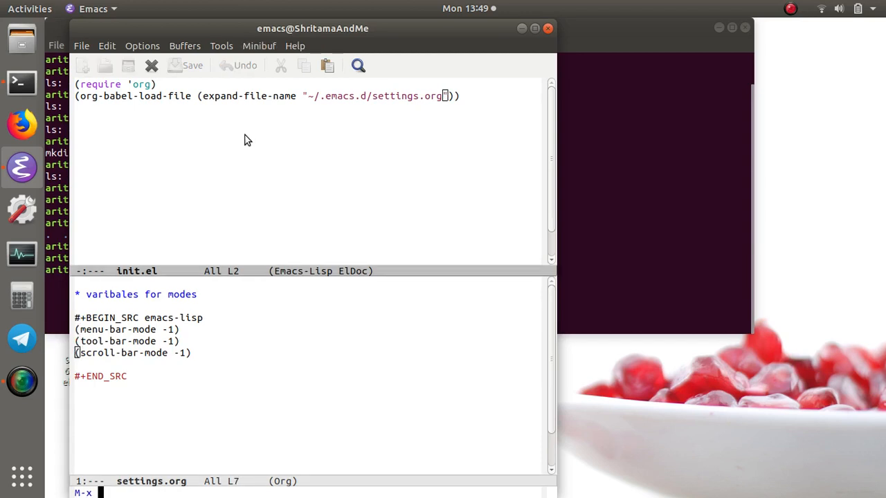
{"action": "type", "text": "eval-b"}
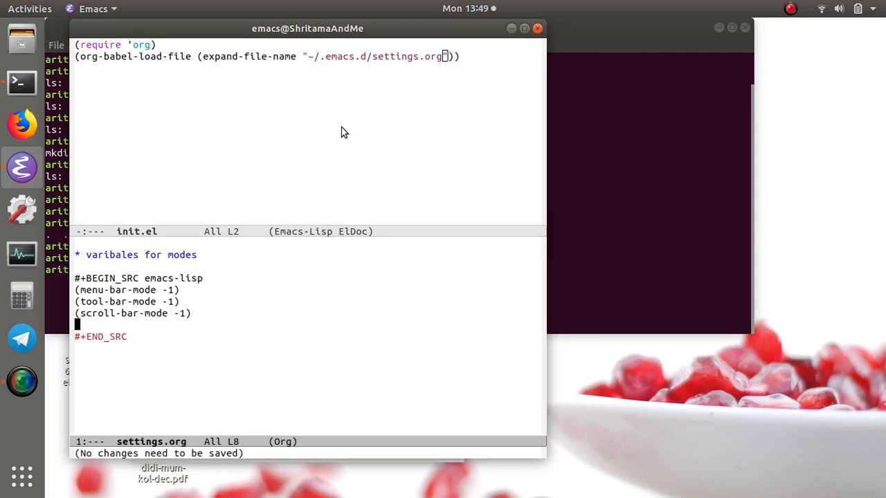
Add a (toggle-fullscreen-mode) line to the code block and save settings.org.
{"action": "type", "text": "()"}
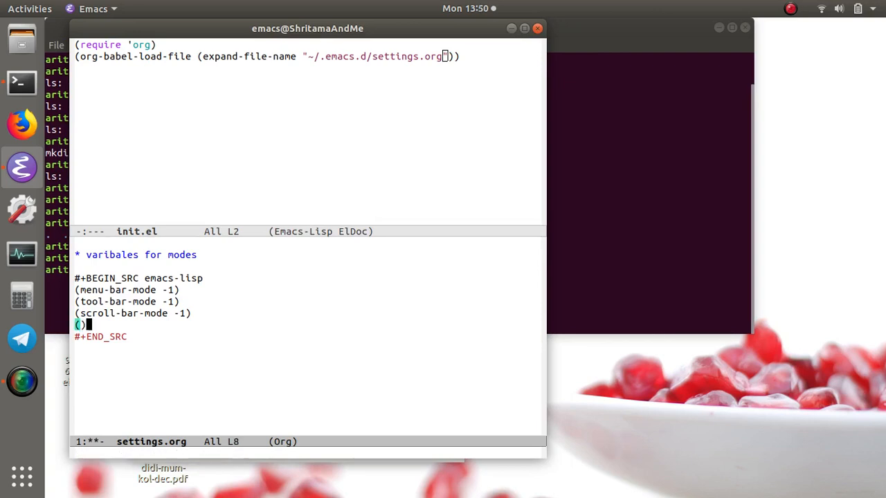
{"action": "key", "text": "C-x C-s"}
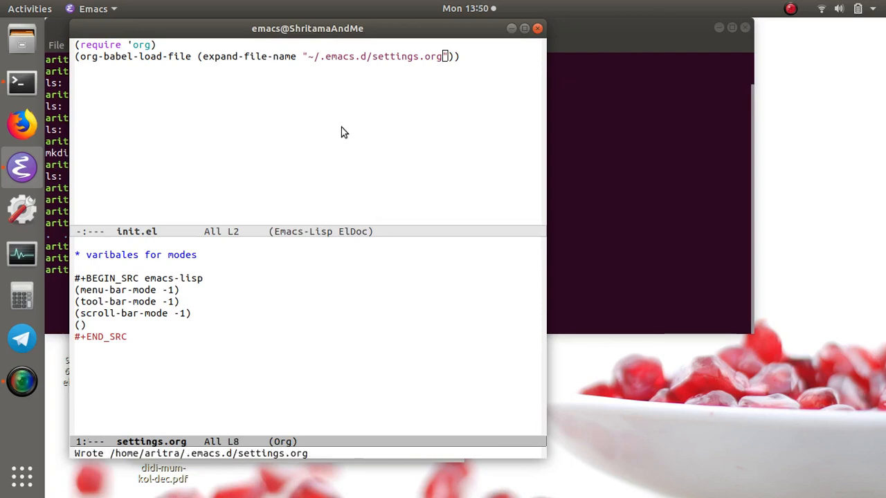
{"action": "type", "text": "toggle-"}
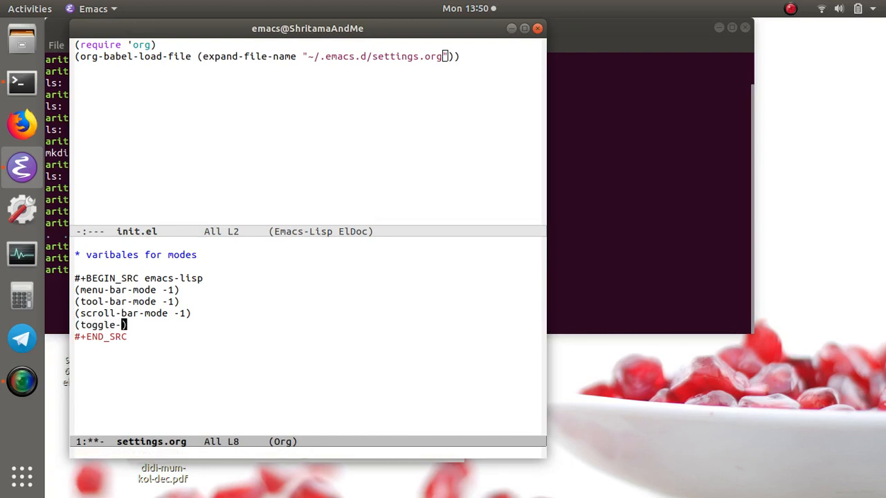
{"action": "type", "text": "fullc"}
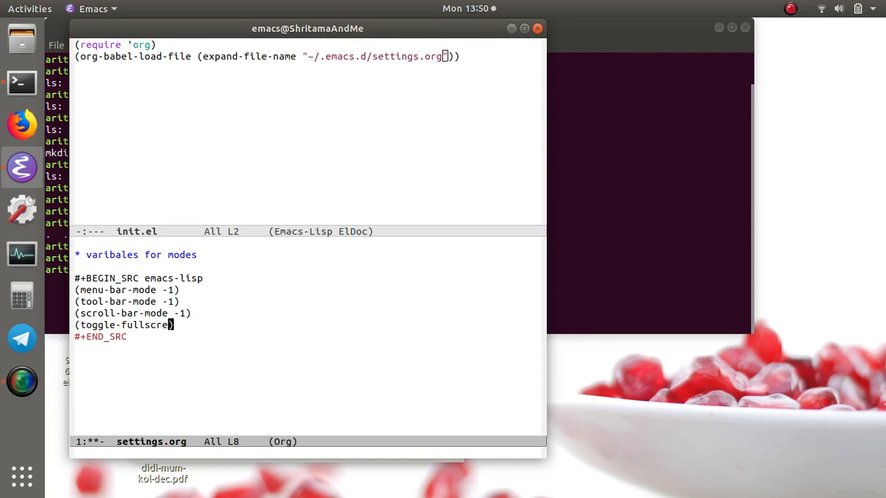
{"action": "type", "text": "-mode"}
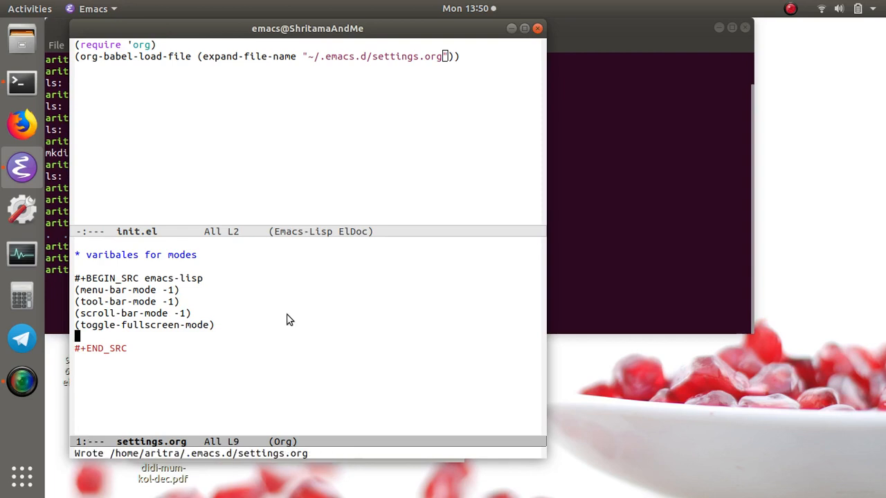
Add (setq inhibit-splash-screen t) to the source block.
{"action": "type", "text": "("}
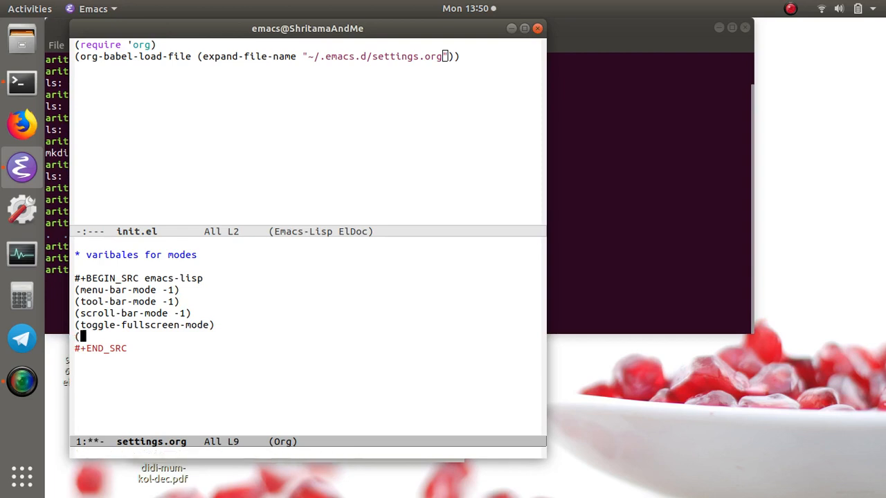
{"action": "type", "text": ")"}
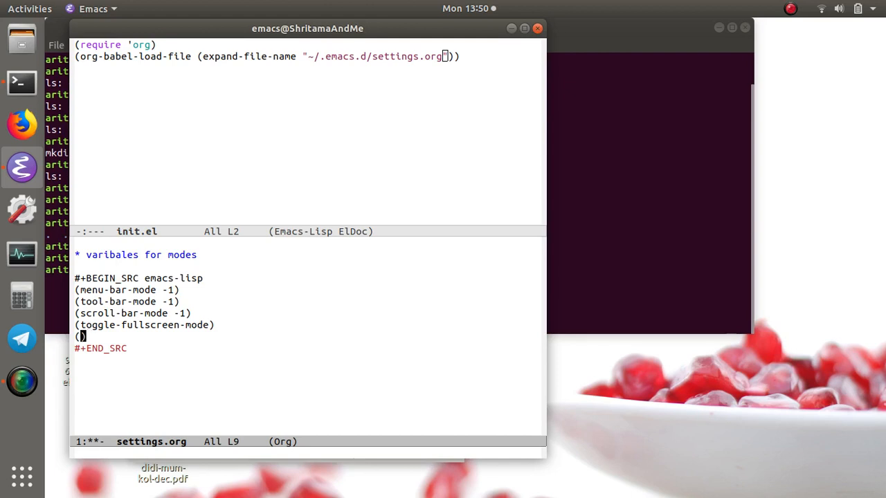
{"action": "type", "text": "setq"}
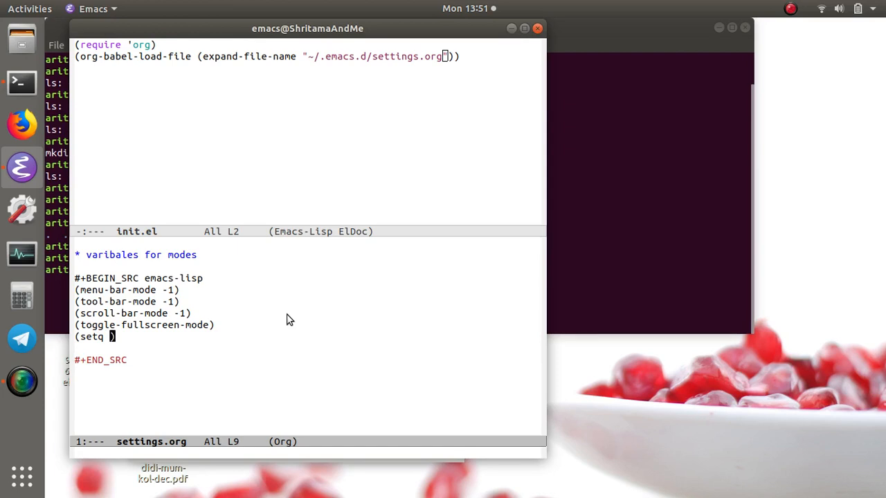
{"action": "type", "text": "inhibit-splash"}
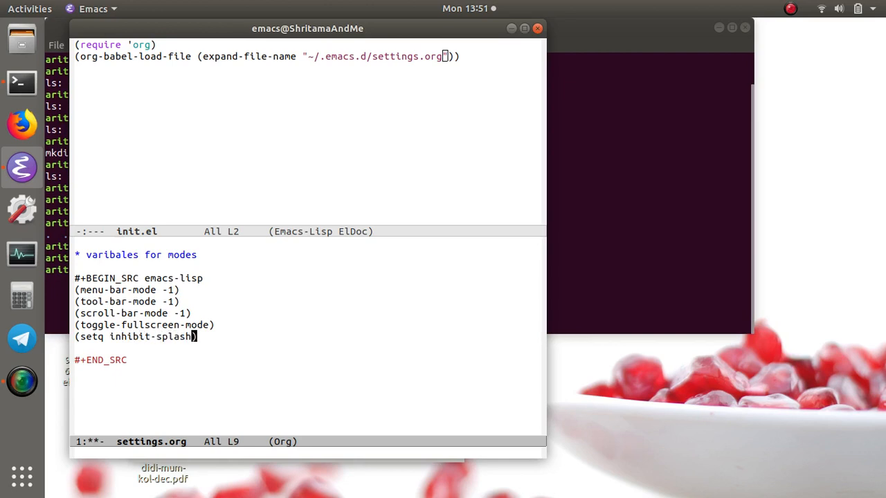
{"action": "type", "text": "\" \""}
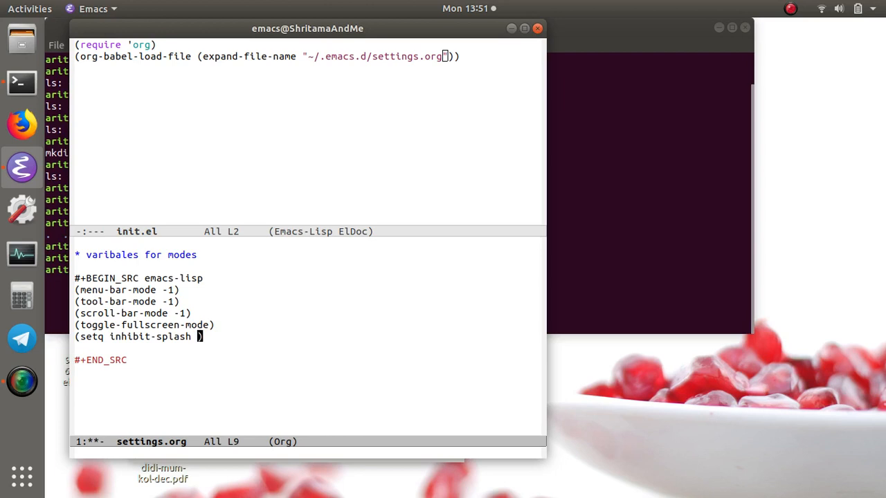
{"action": "type", "text": "-screen"}
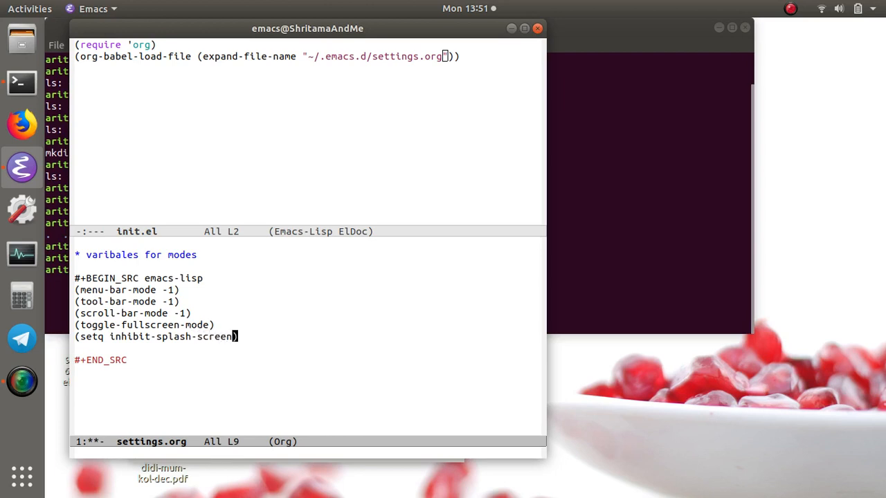
{"action": "type", "text": "t"}
{"action": "left_click", "coordinate": [310, 348]}
{"action": "type", "text": "("}
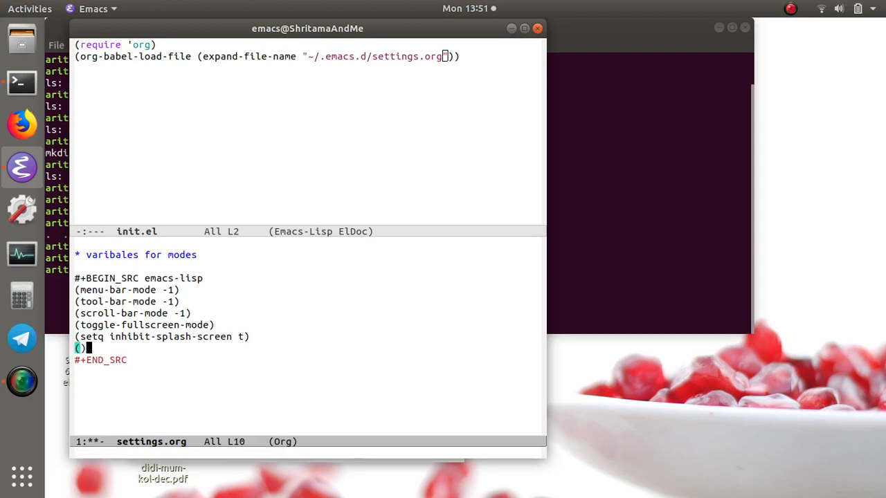
Add (setq make-backup-files nil) and save settings.org.
{"action": "type", "text": "setq"}
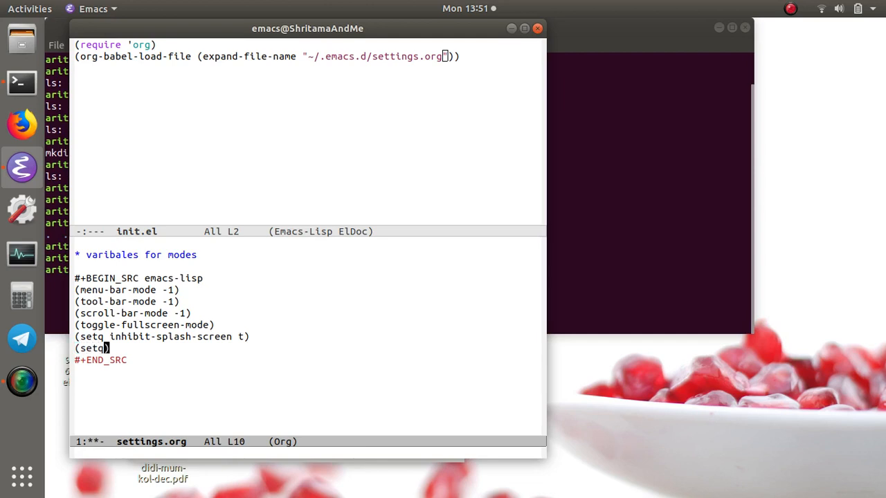
{"action": "type", "text": "\" \""}
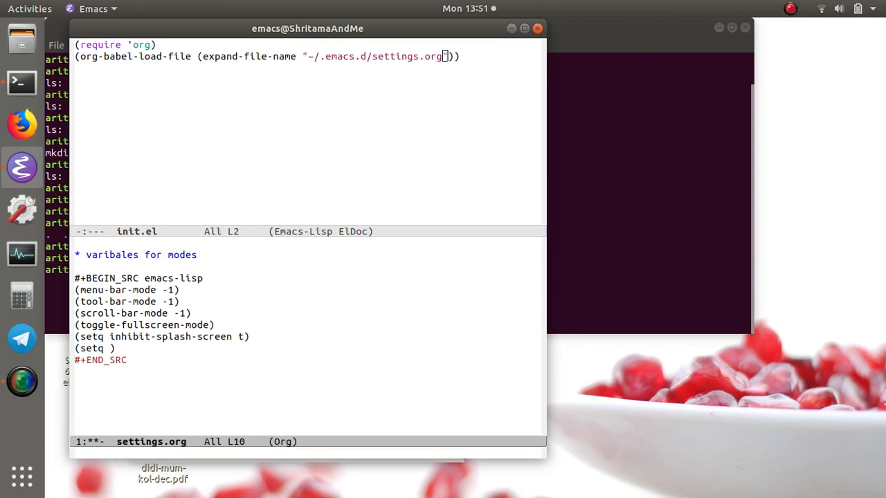
{"action": "type", "text": "make"}
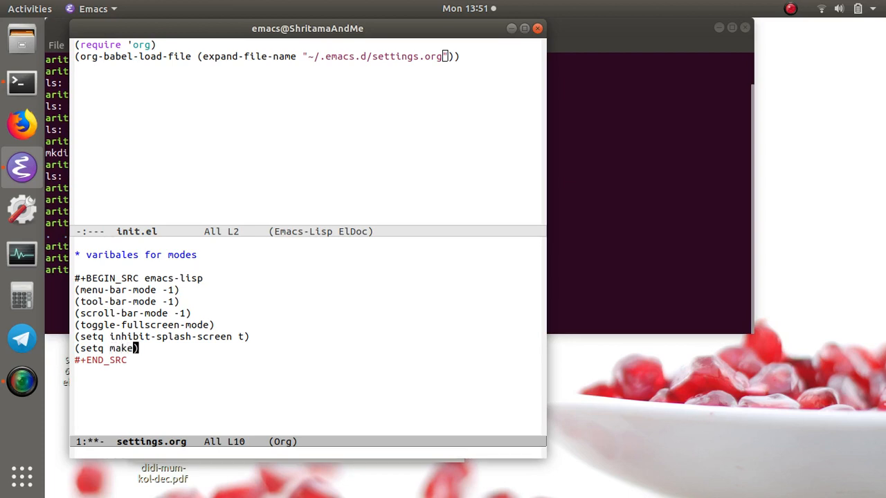
{"action": "type", "text": "-"}
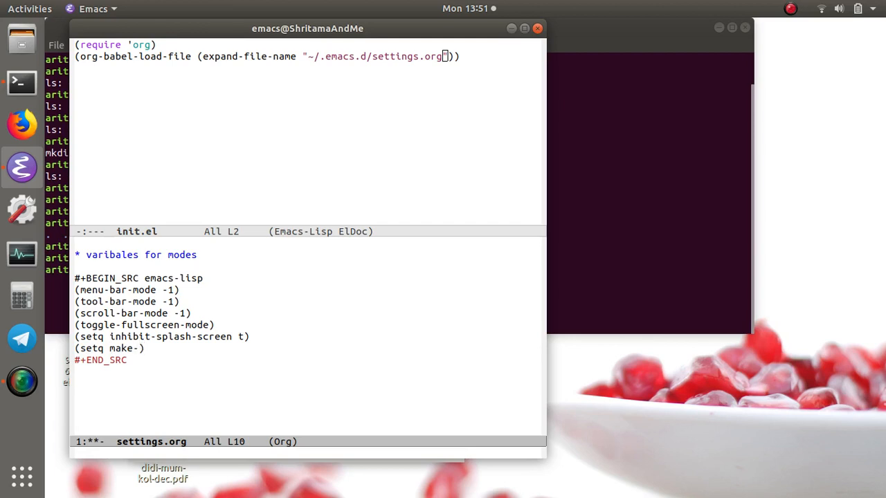
{"action": "type", "text": "-backup"}
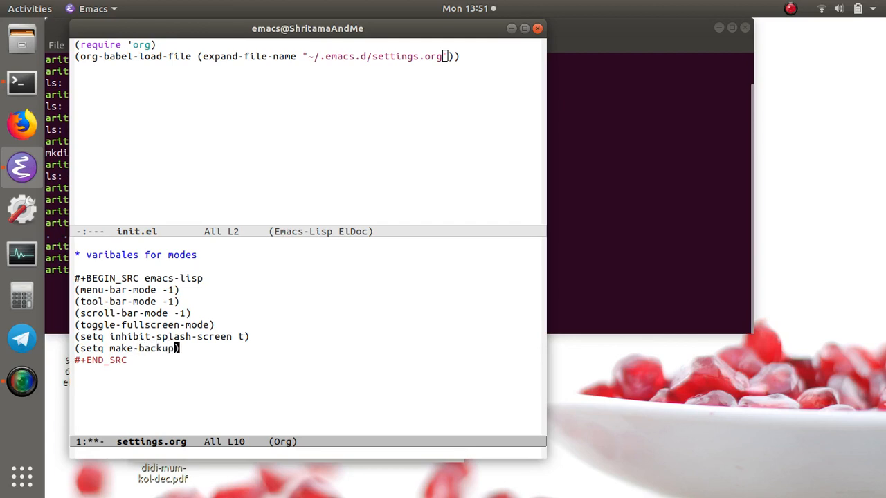
{"action": "type", "text": "-gi"}
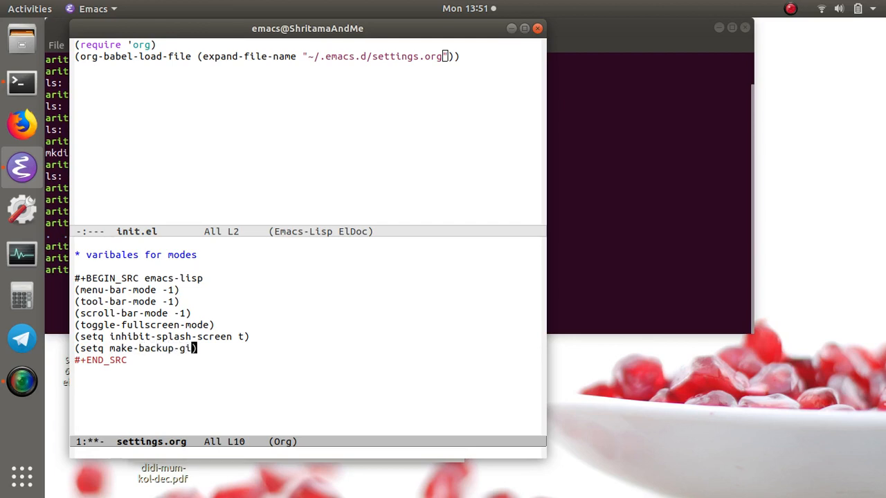
{"action": "type", "text": "files nil"}
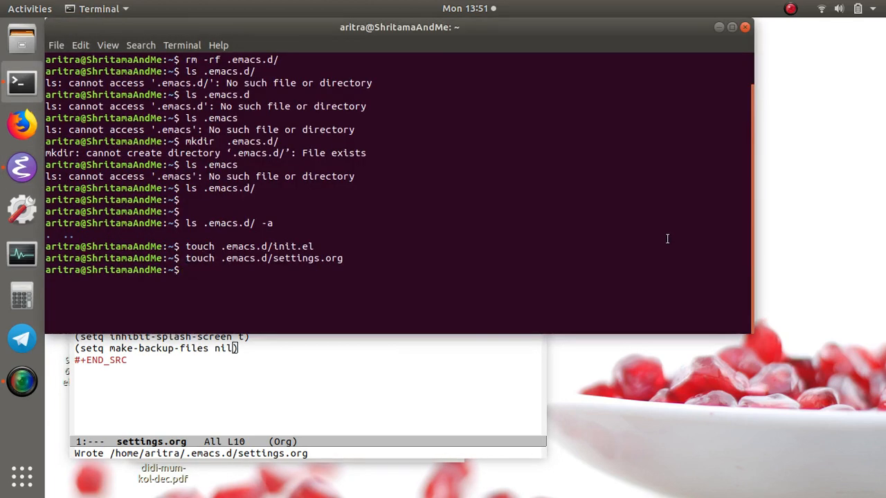
{"action": "type", "text": ".emacs.d/settings.org\"))"}
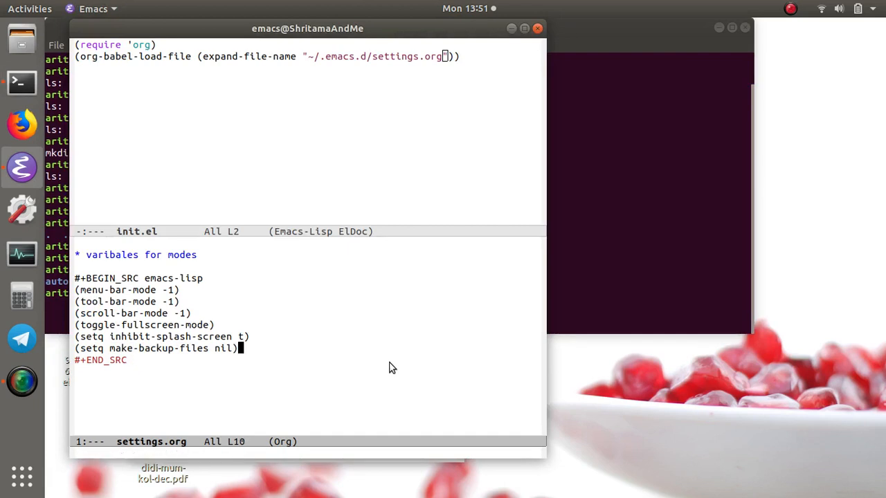
Add a (global-linum-mode 1) line to the end of the settings.org code block.
{"action": "key", "text": "Return"}
{"action": "type", "text": "("}
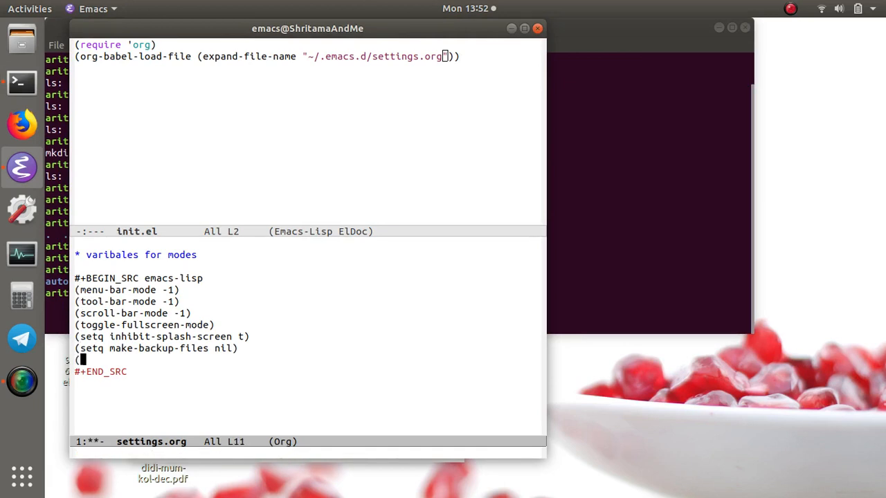
{"action": "type", "text": ")"}
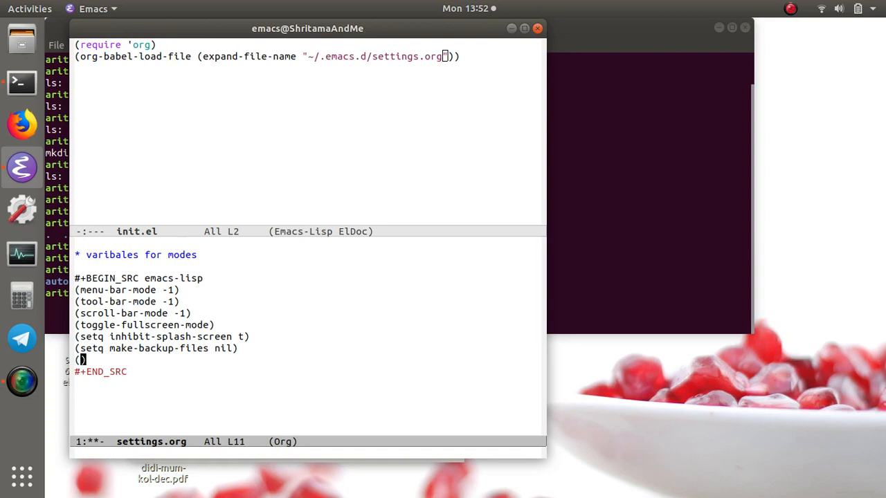
{"action": "type", "text": "lin"}
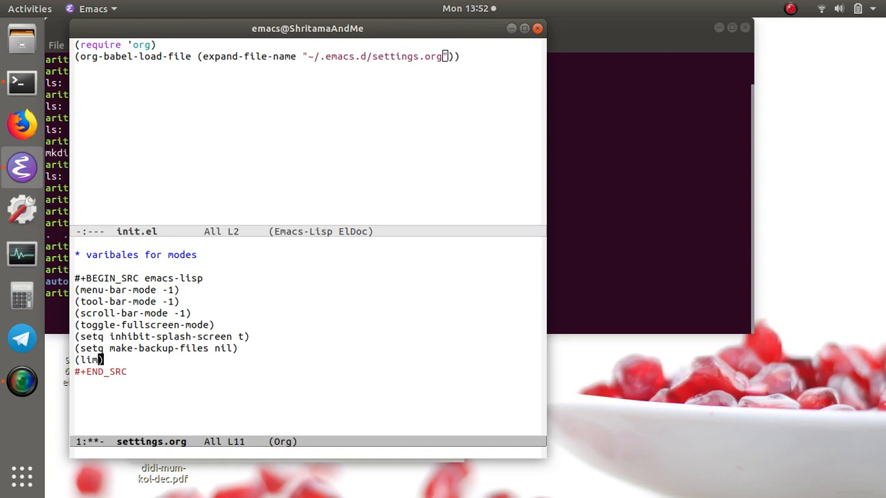
{"action": "key", "text": "BackSpace"}
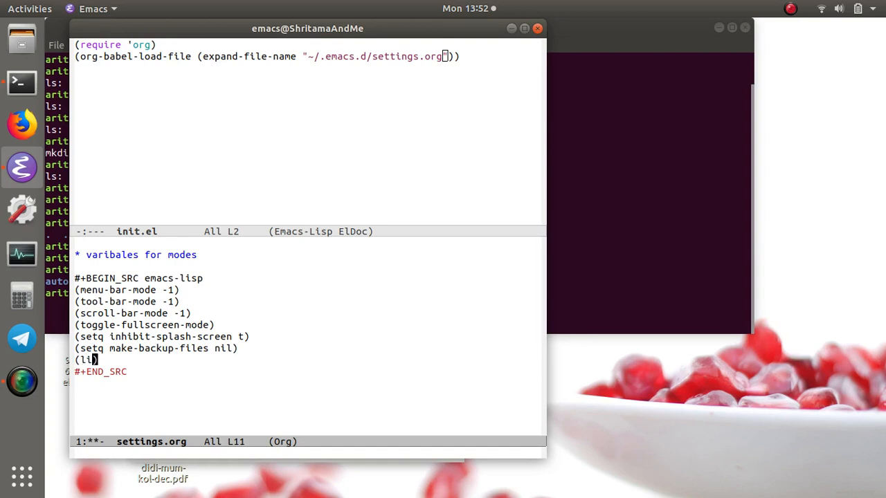
{"action": "type", "text": "num-mode"}
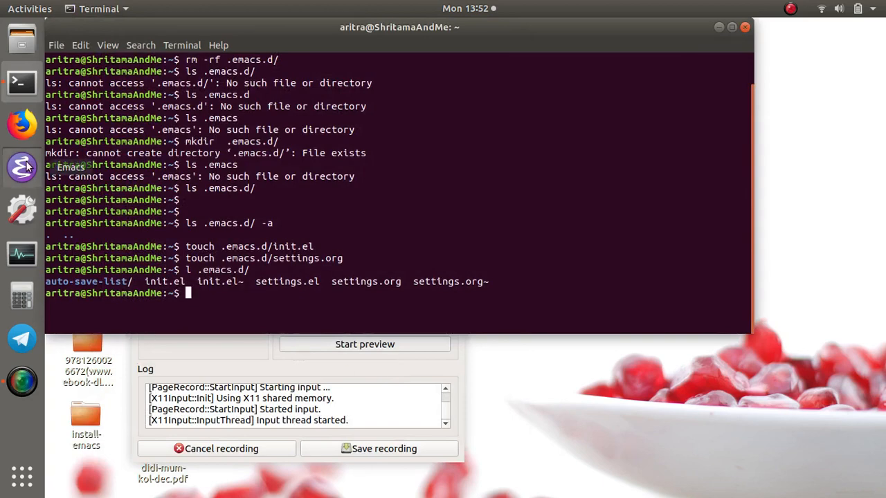
Relaunch Emacs from the dock icon to test the new configuration.
{"action": "left_click", "coordinate": [22, 167]}
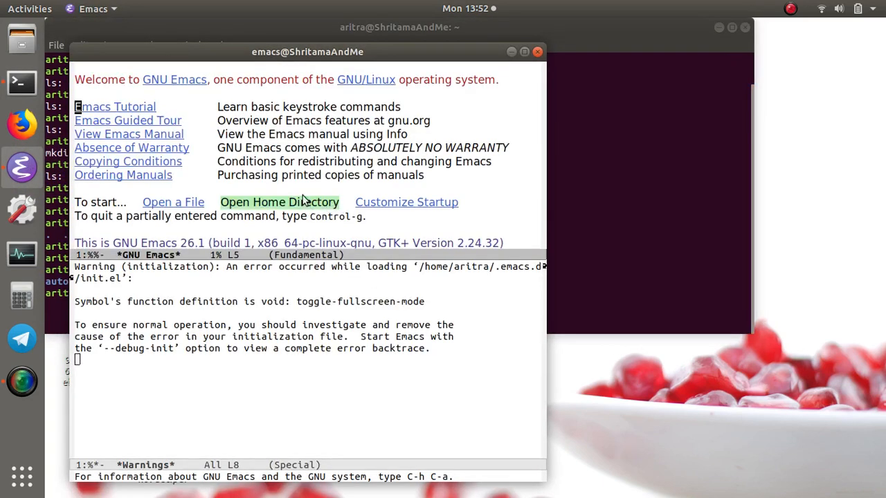
{"action": "mouse_move", "coordinate": [388, 156]}
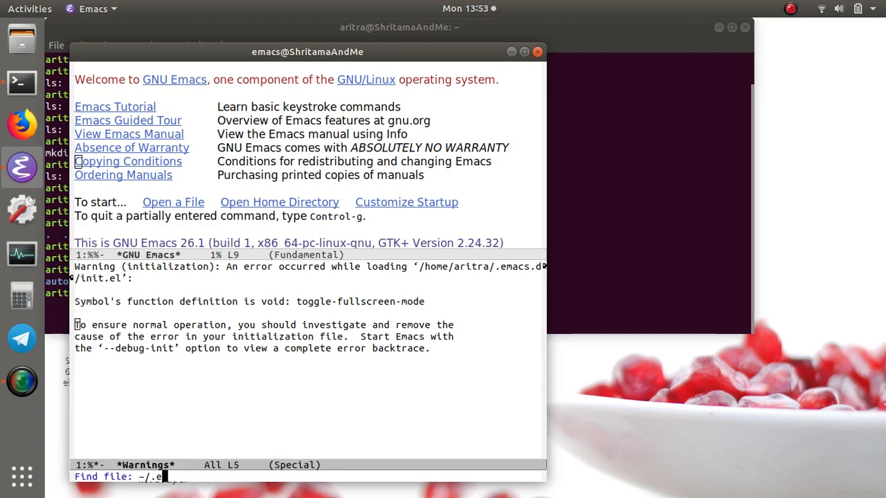
Open ~/.emacs.d/settings.org and switch the fullscreen call to toggle-frame-maximized.
{"action": "type", "text": "macs.d/settings."}
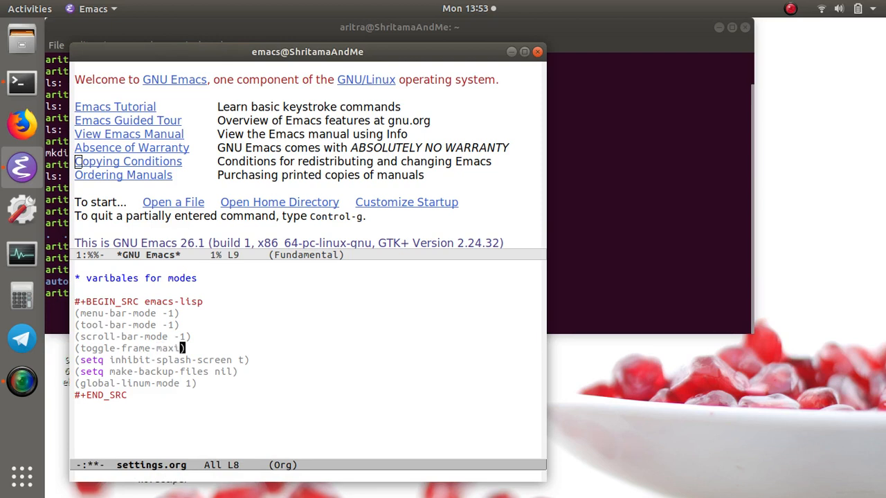
{"action": "type", "text": "mu"}
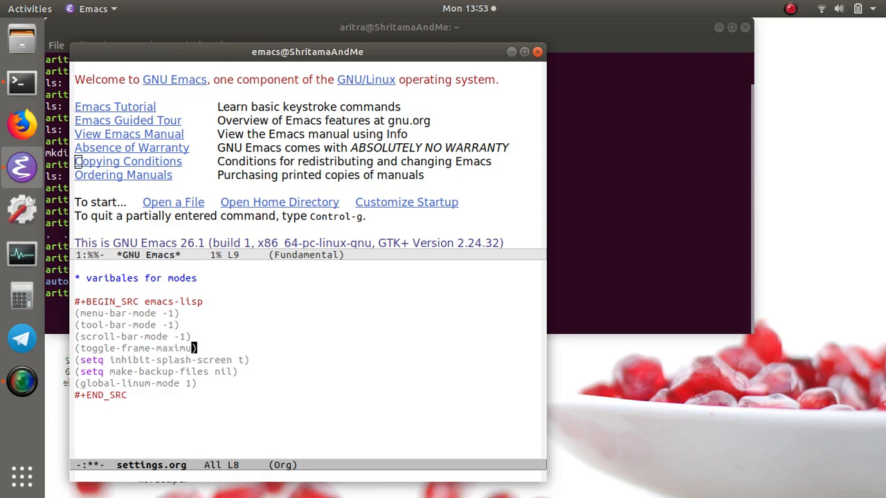
{"action": "type", "text": "zed"}
{"action": "left_click", "coordinate": [308, 477]}
{"action": "type", "text": "t"}
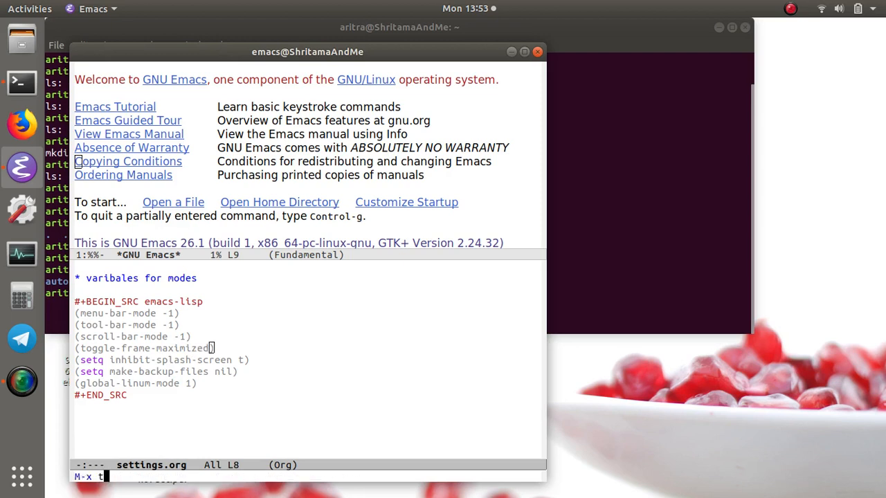
{"action": "key", "text": "TAB"}
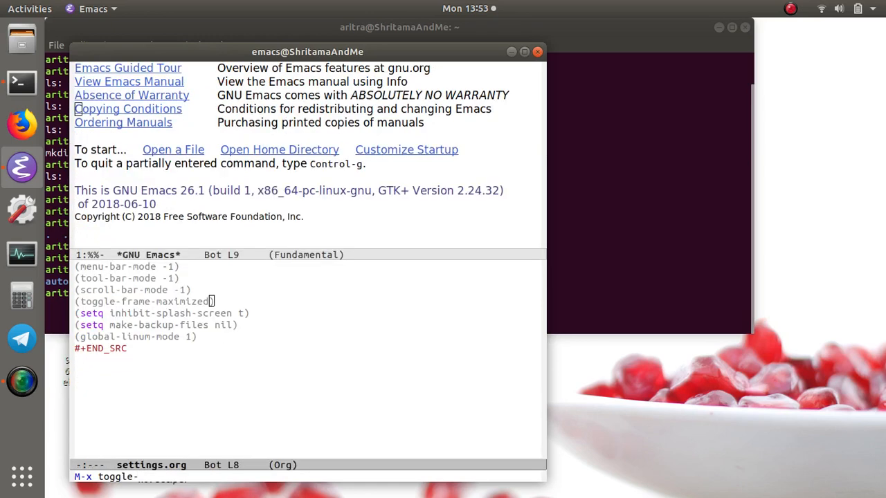
{"action": "type", "text": "frame-"}
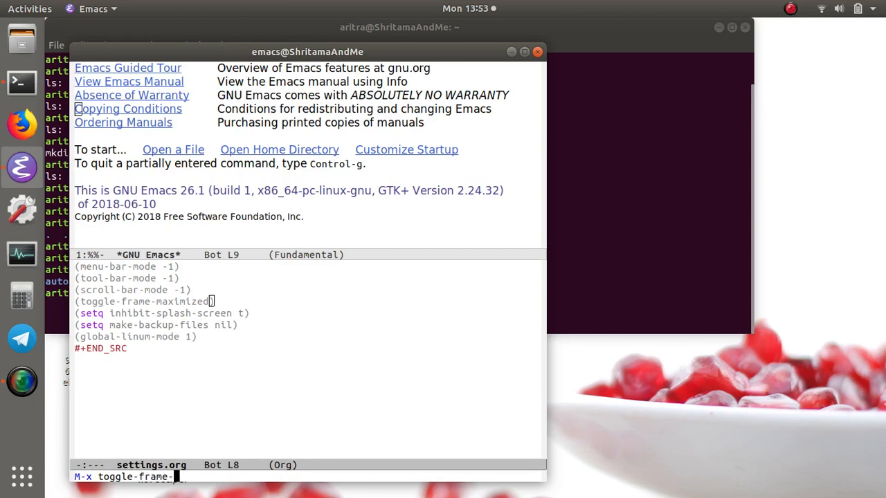
{"action": "key", "text": "Return"}
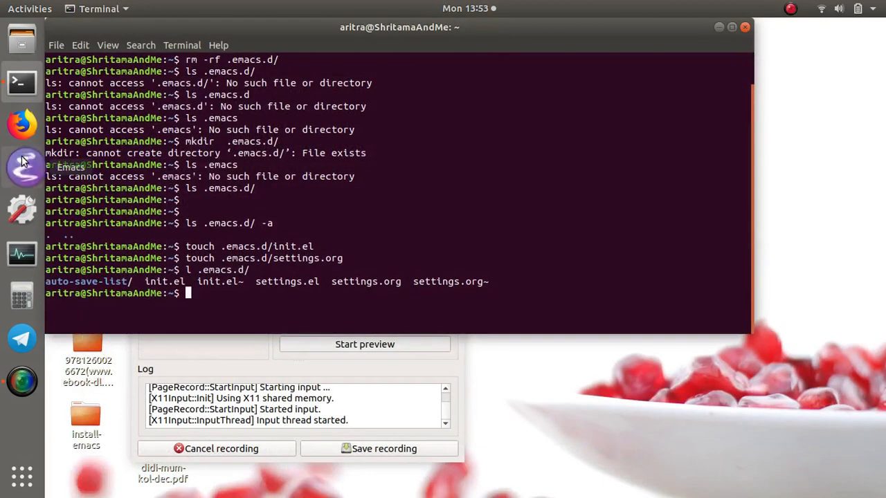
Relaunch Emacs from the launcher icon with the corrected configuration.
{"action": "left_click", "coordinate": [22, 166]}
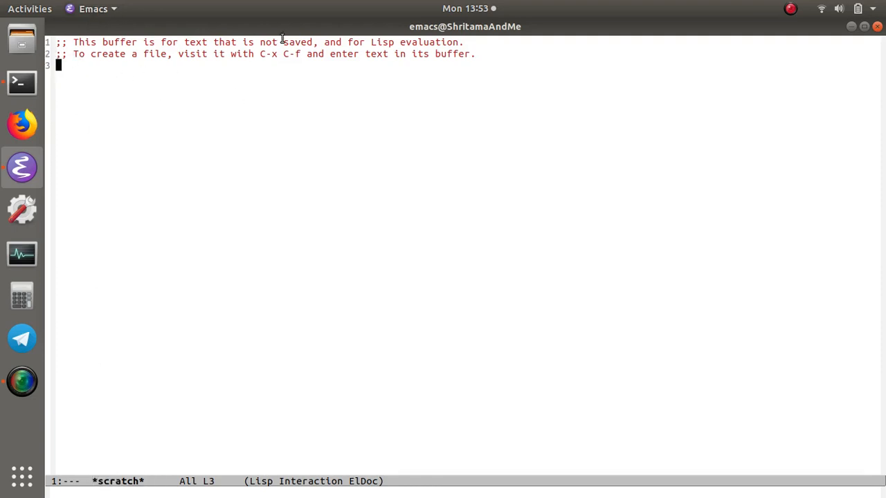
{"action": "mouse_move", "coordinate": [426, 200]}
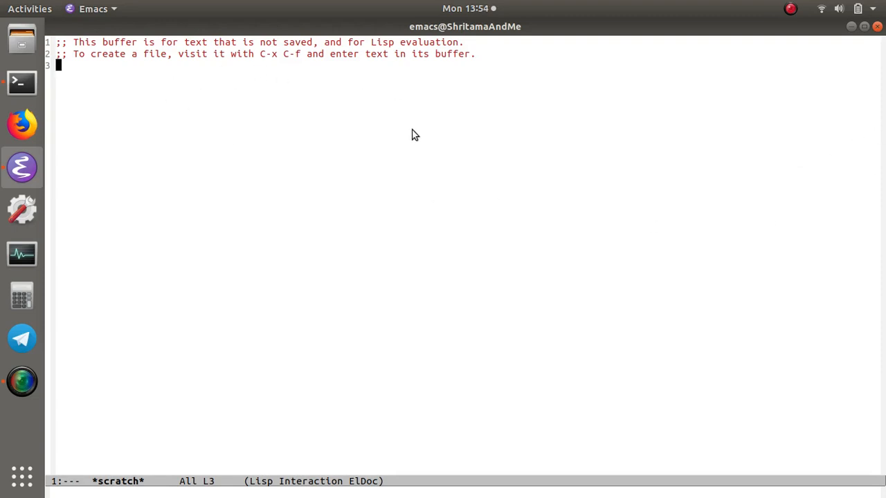
{"action": "mouse_move", "coordinate": [3, 97]}
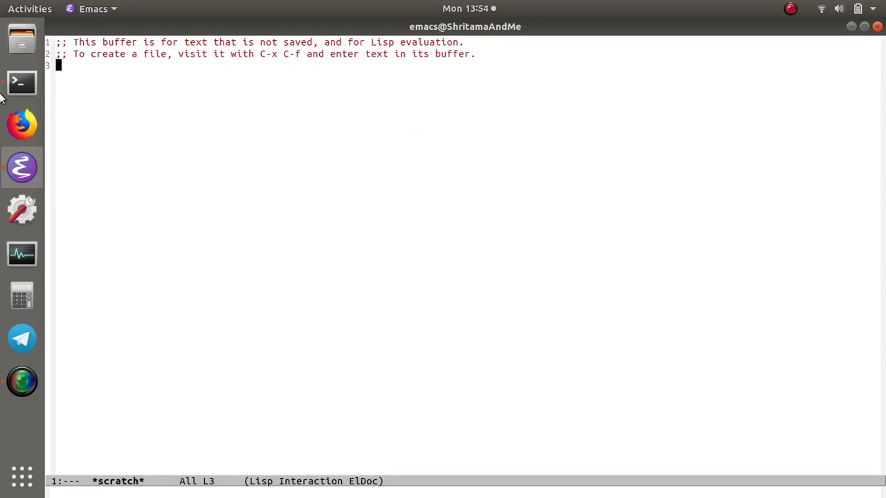
List the contents of .emacs.d in the terminal with l .emacs.d/.
{"action": "left_click", "coordinate": [22, 81]}
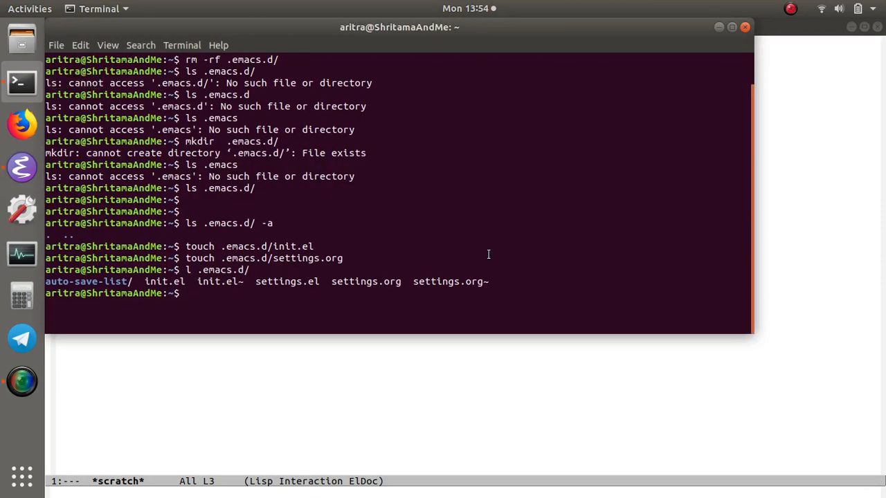
{"action": "type", "text": "l .emacs.d/"}
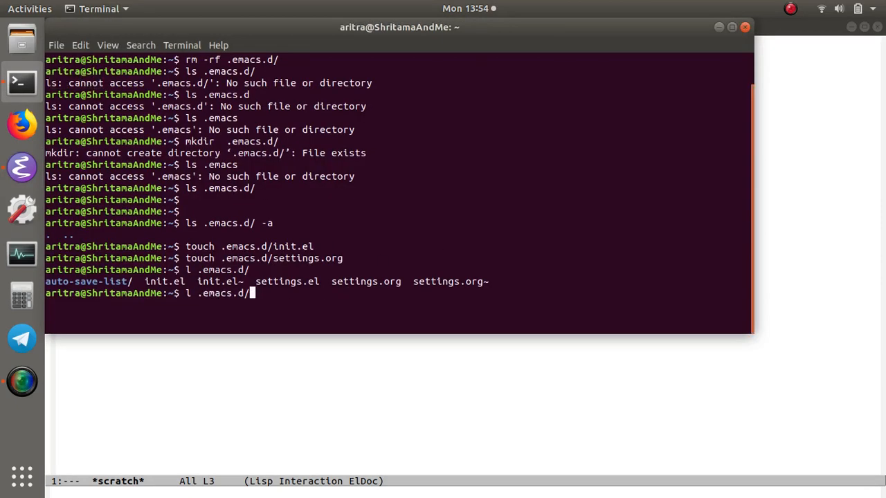
{"action": "key", "text": "Return"}
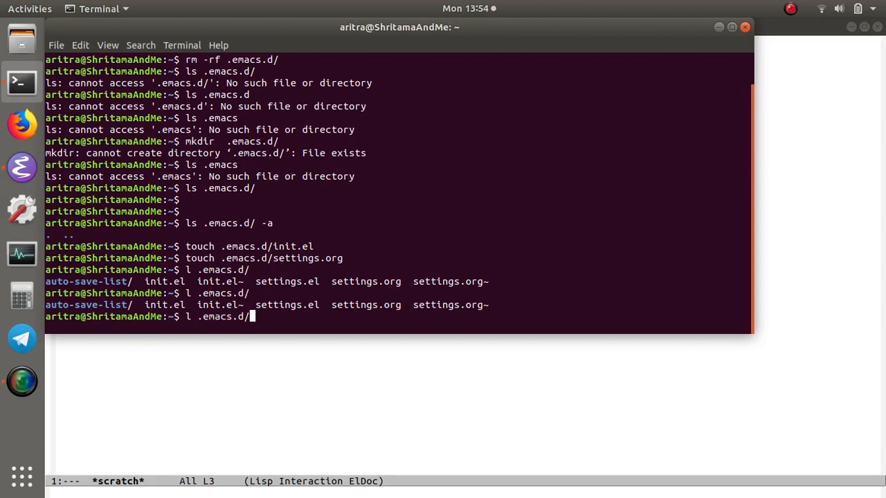
Delete the tilde backup files in .emacs.d with rm .emacs.d/*~.
{"action": "type", "text": "r"}
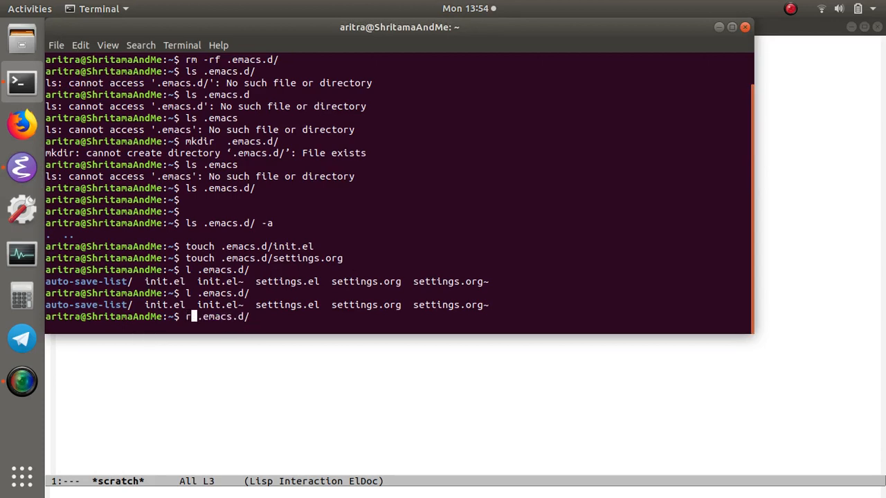
{"action": "type", "text": "m"}
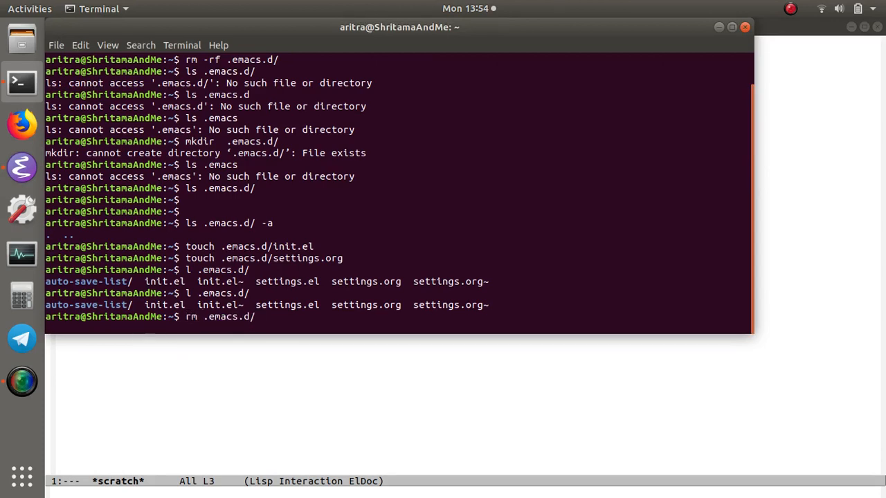
{"action": "type", "text": "*~"}
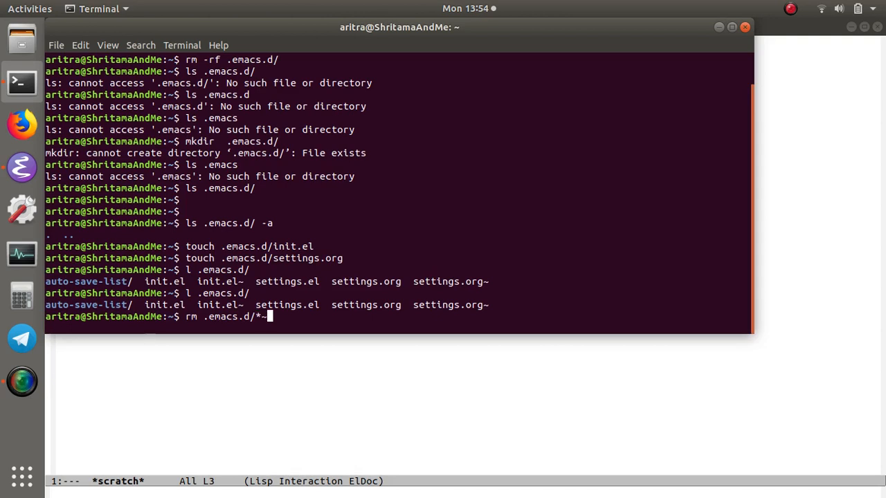
{"action": "key", "text": "Return"}
{"action": "type", "text": "l .emacs.d/"}
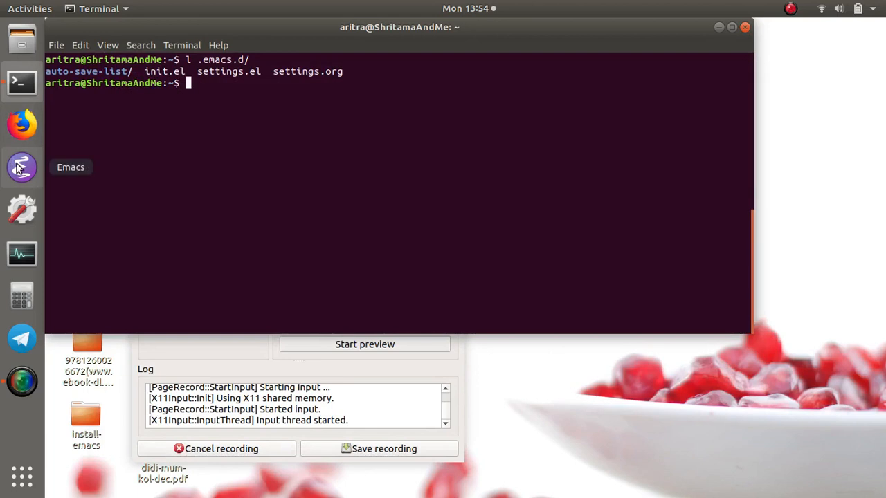
Open init.el in Emacs, then return to the terminal to recheck .emacs.d.
{"action": "left_click", "coordinate": [21, 167]}
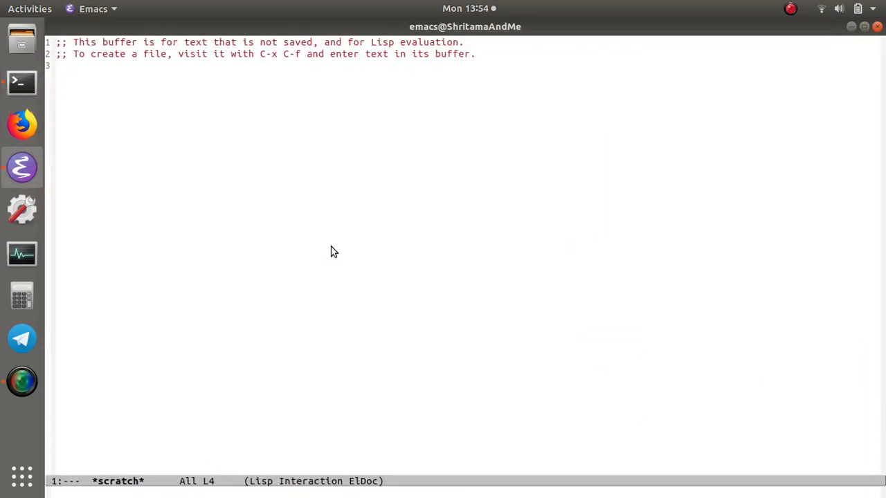
{"action": "type", "text": "ini"}
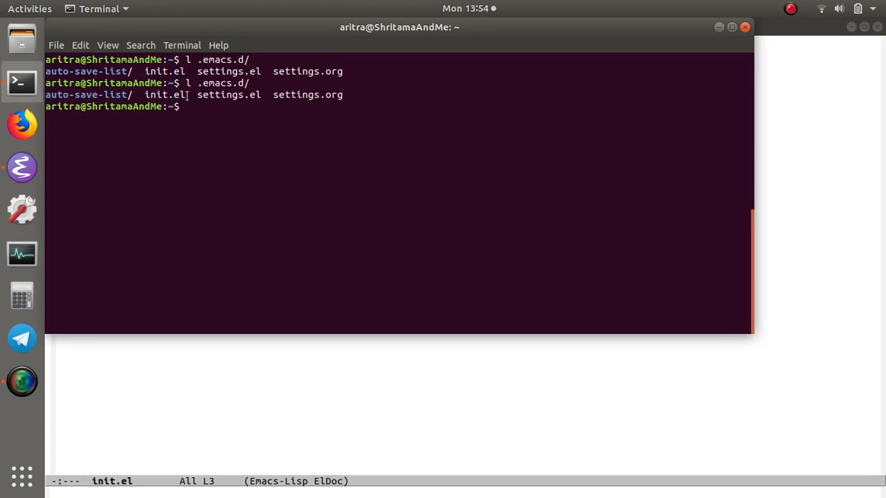
{"action": "mouse_move", "coordinate": [216, 95]}
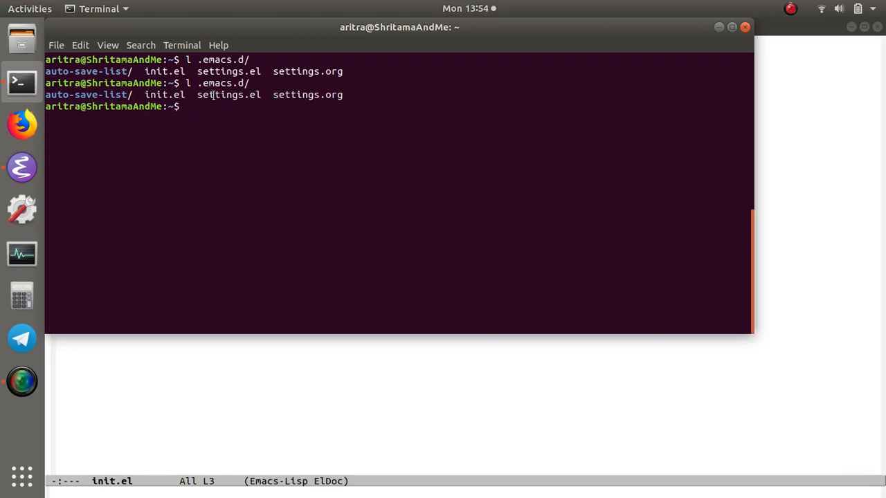
{"action": "left_click", "coordinate": [21, 374]}
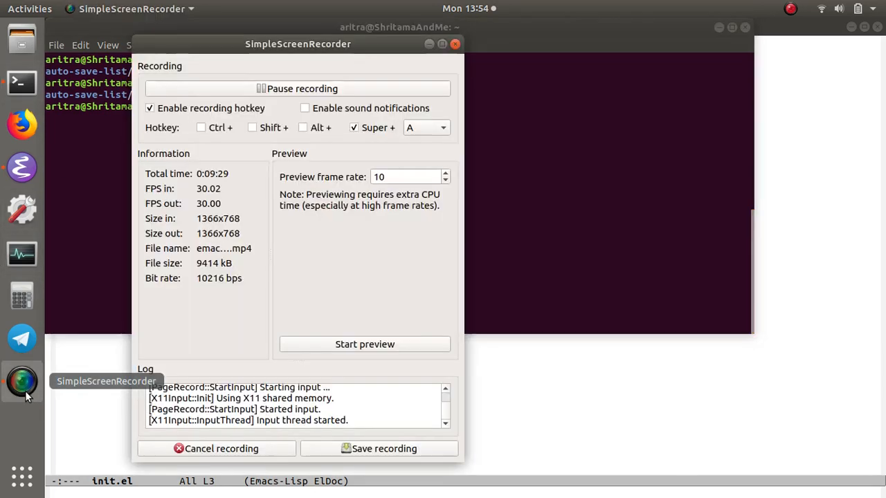